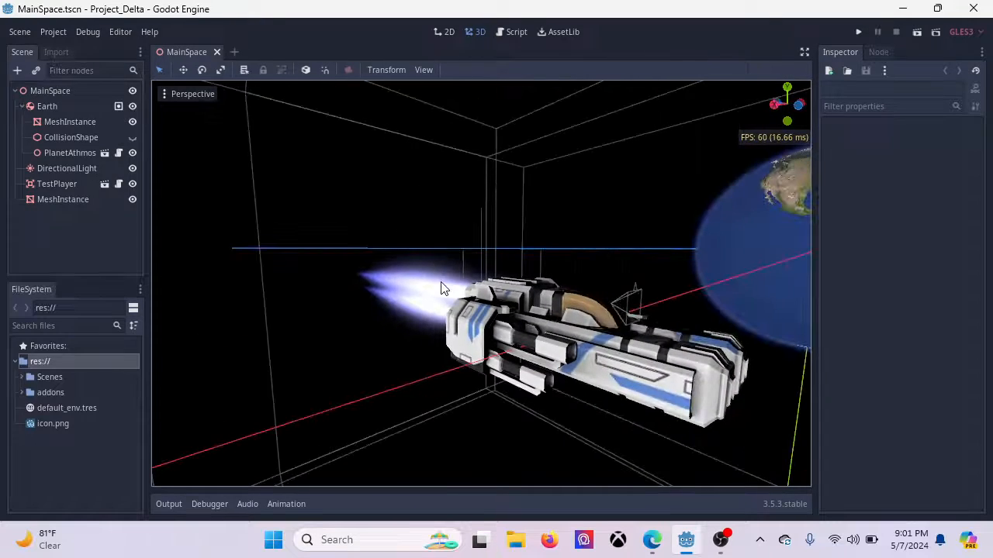
Step: Give default_env.tres a New ProceduralSky background, then bring Earth into view and select TestPlayer
scroll("down", 3)
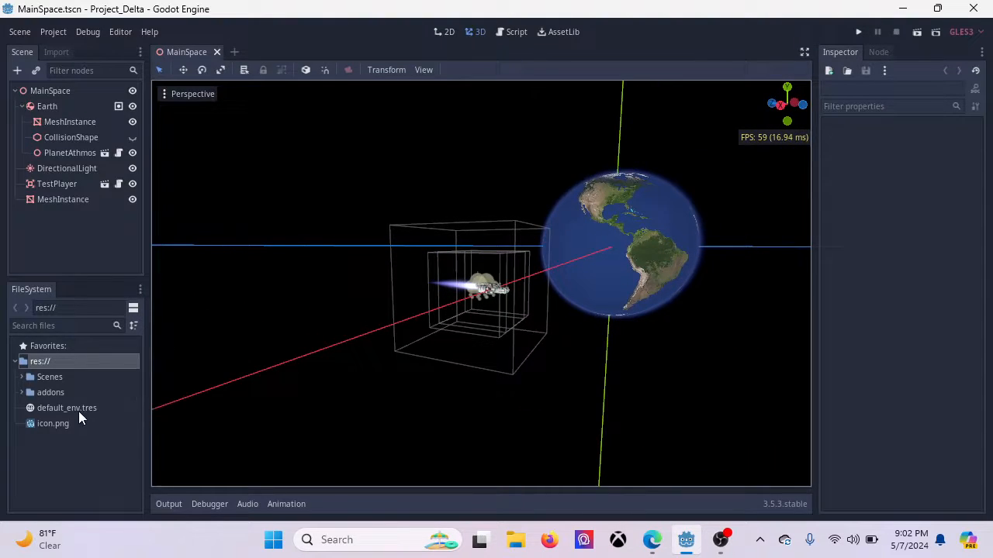
left_click(66, 407)
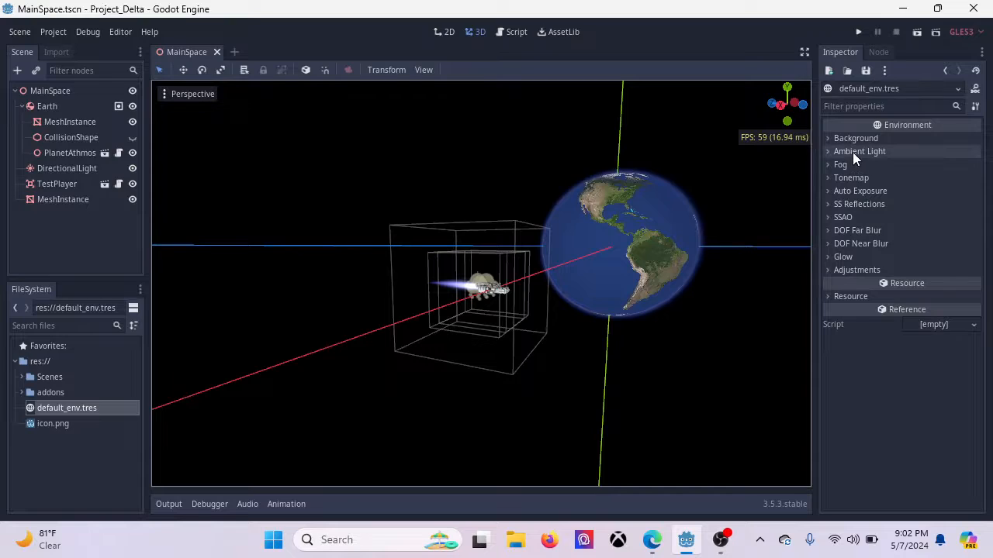
left_click(856, 138)
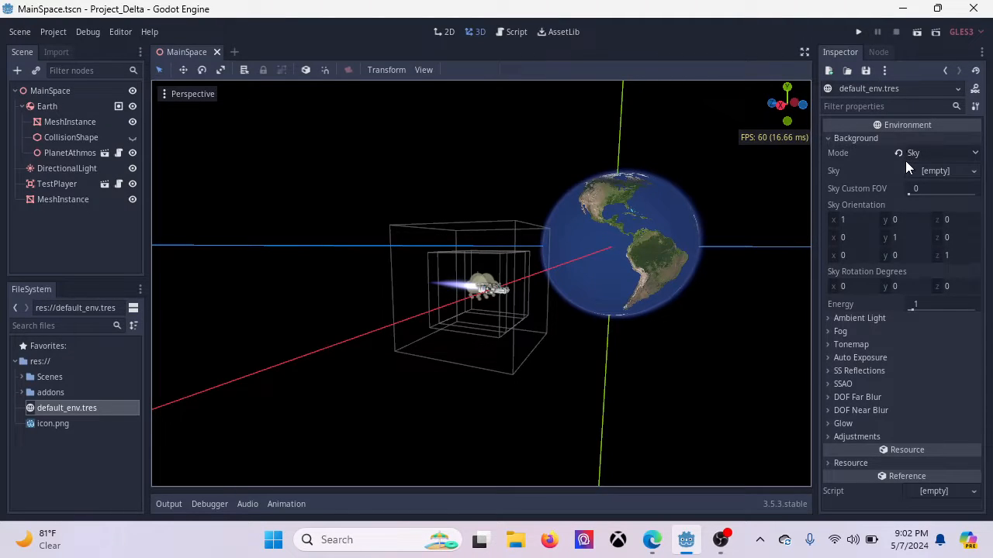
left_click(973, 171)
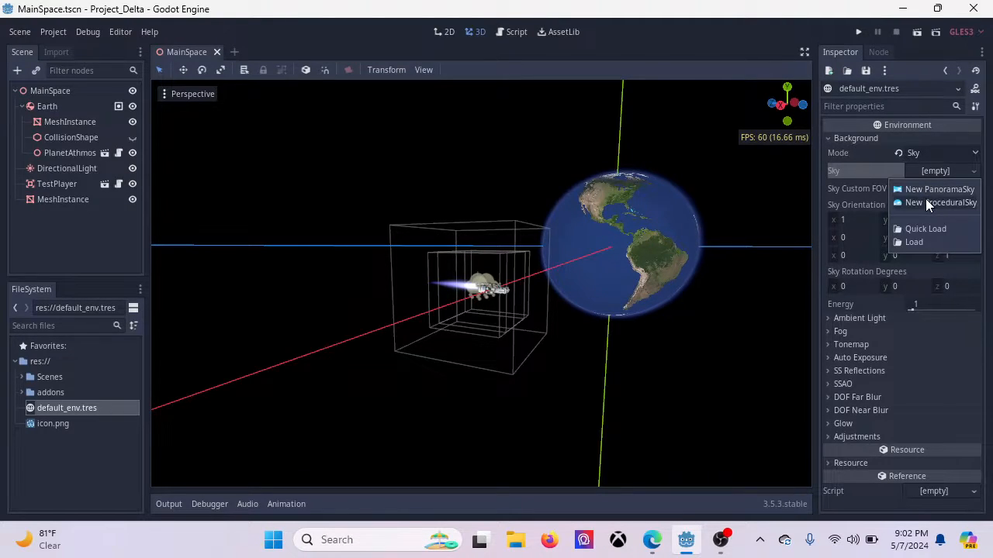
left_click(939, 202)
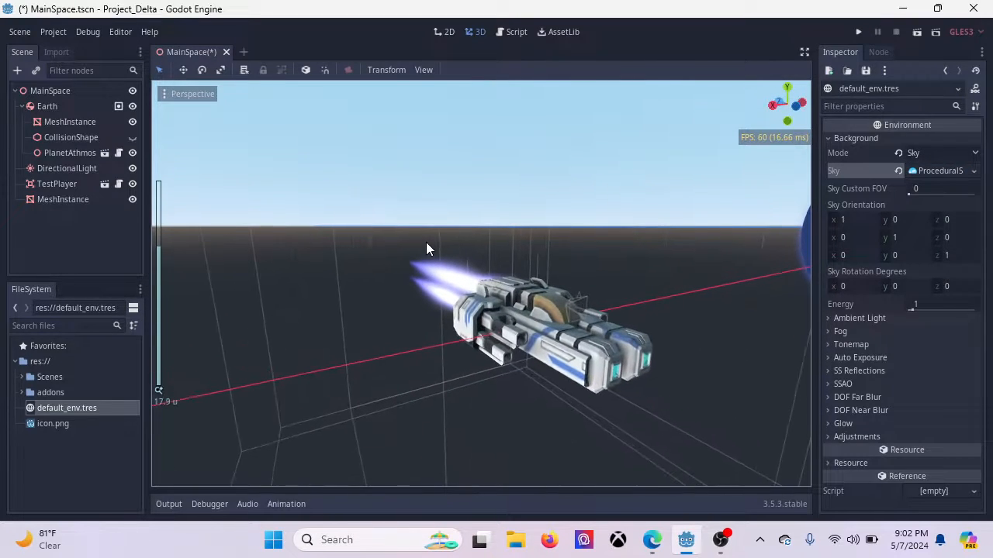
left_click_drag(427, 248, 527, 326)
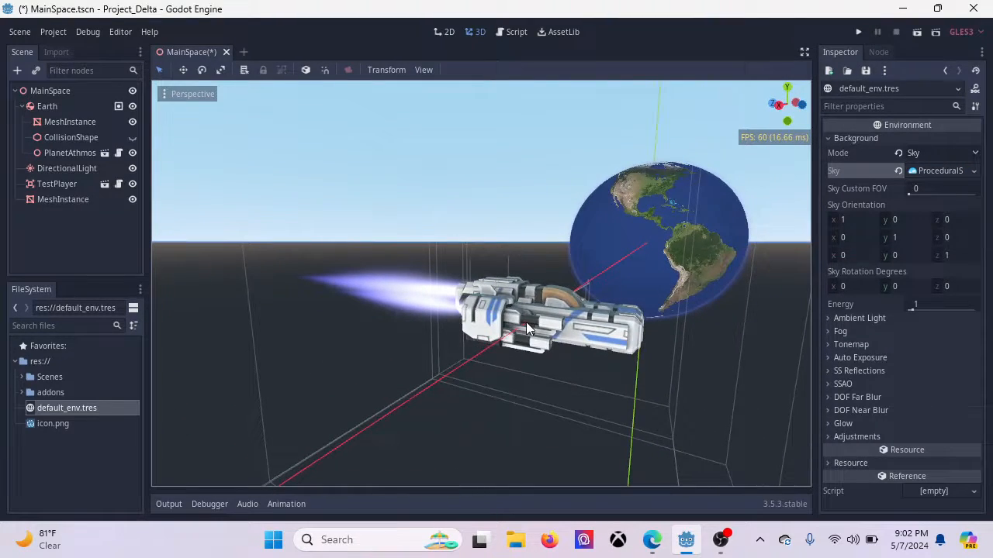
left_click(56, 184)
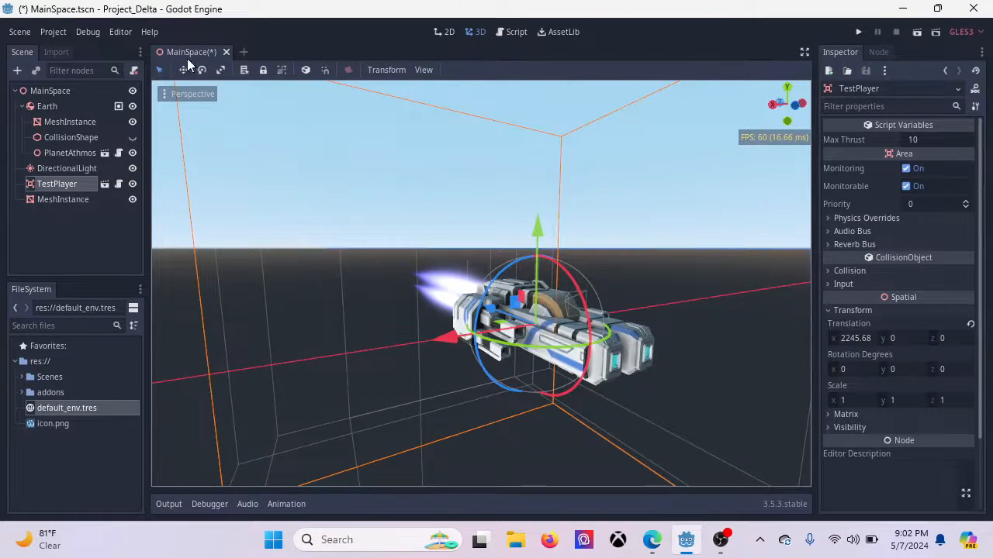
Step: Run the project, fly the ship in the debug window, then close that window
left_click(858, 32)
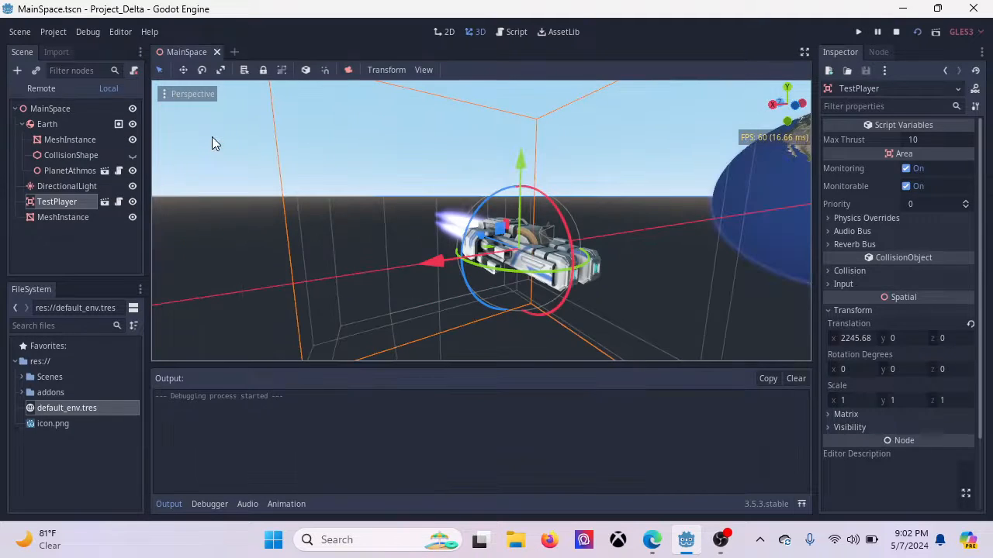
left_click(857, 32)
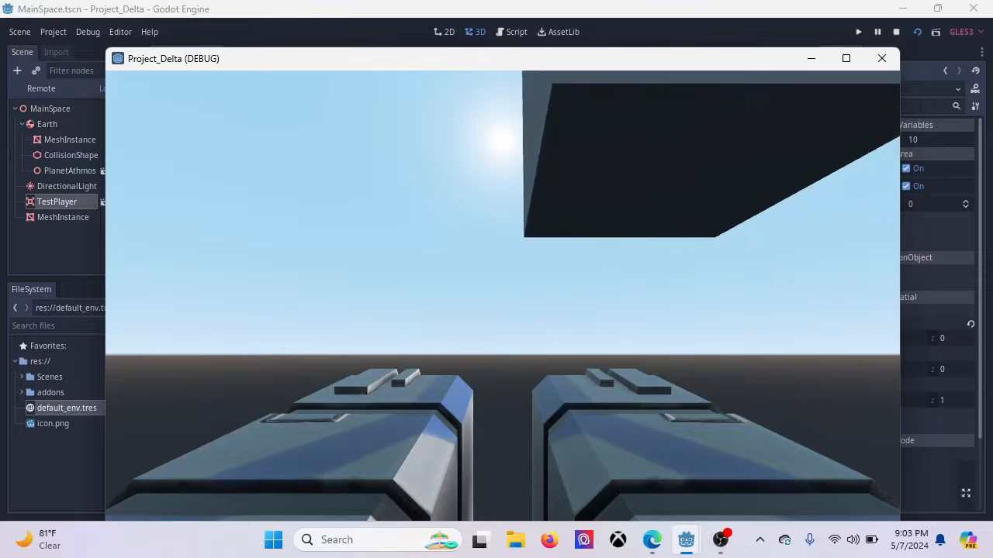
left_click(881, 58)
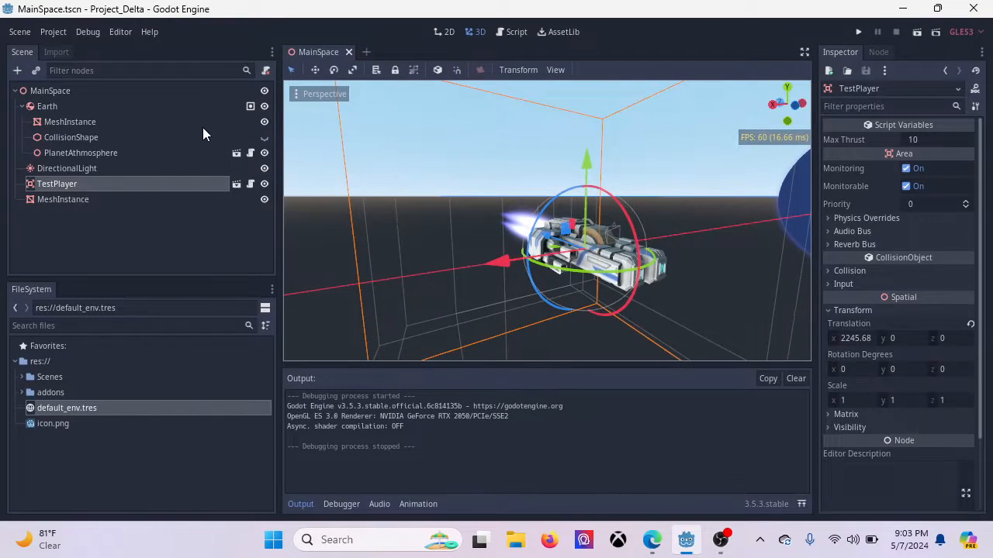
Step: Inspect the MainSpace, Earth and PlanetAtmosphere nodes, then switch to the AssetLib view
left_click(50, 90)
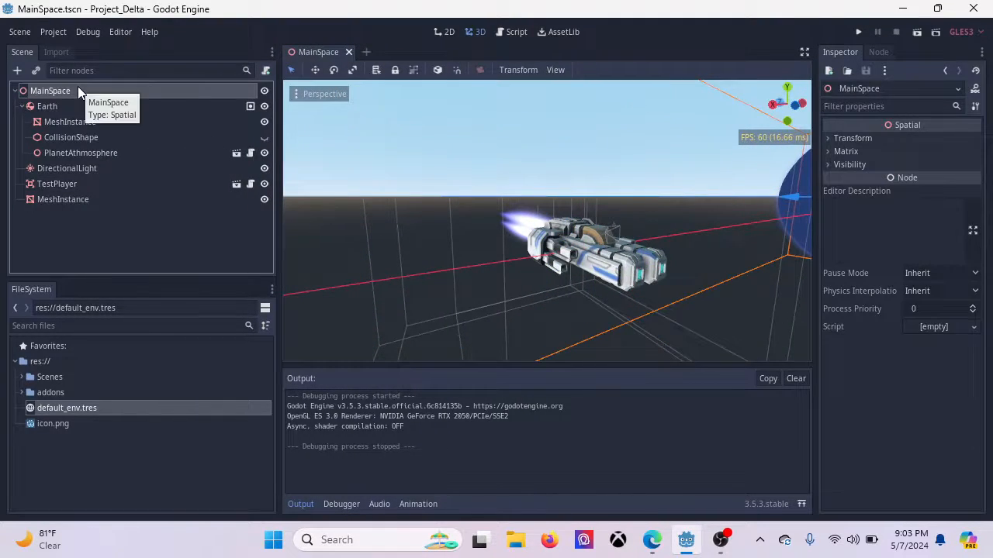
mouse_move(78, 109)
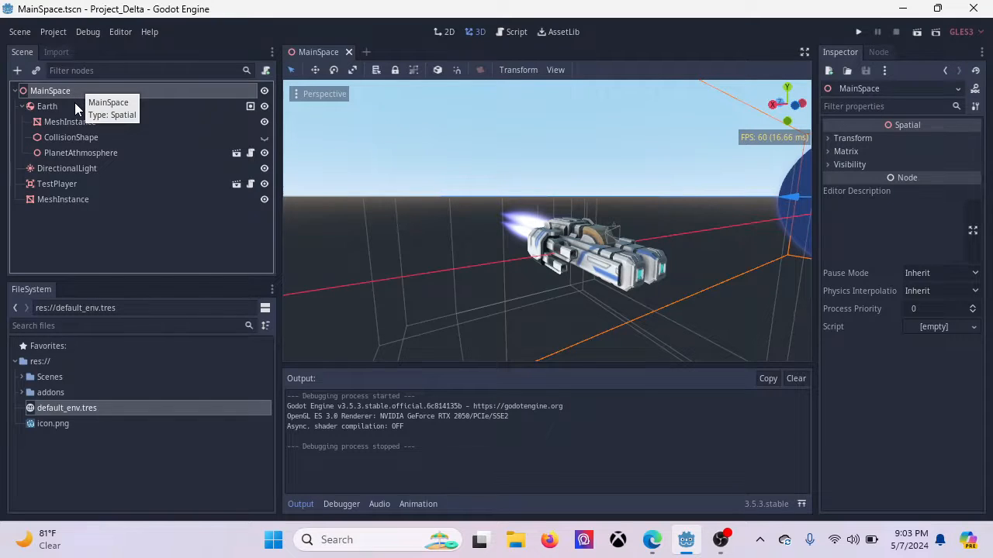
left_click(47, 106)
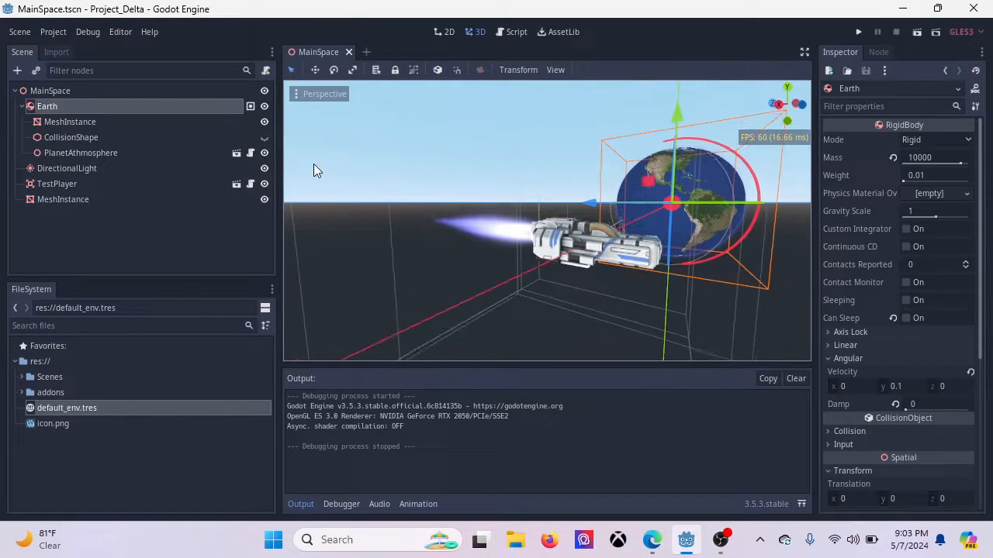
left_click(81, 152)
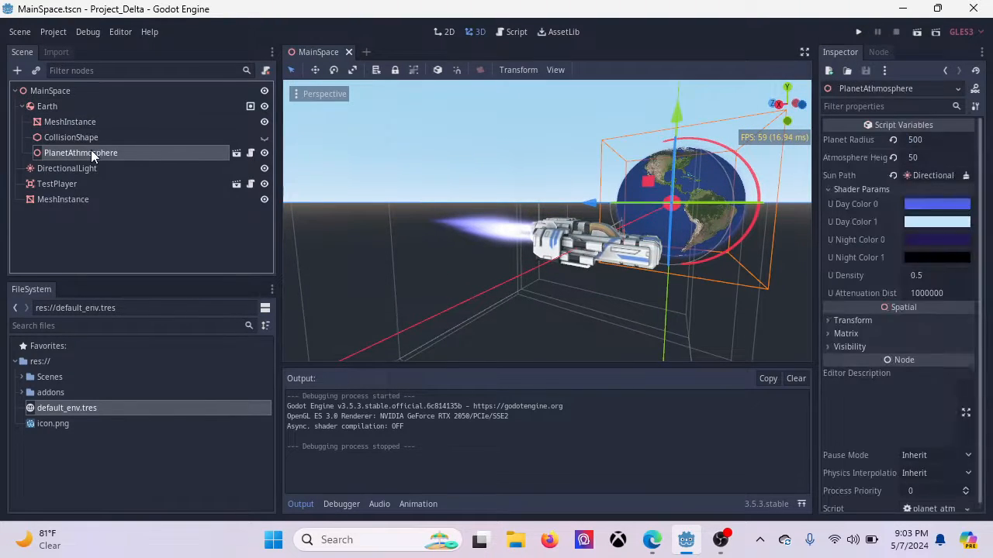
left_click(563, 32)
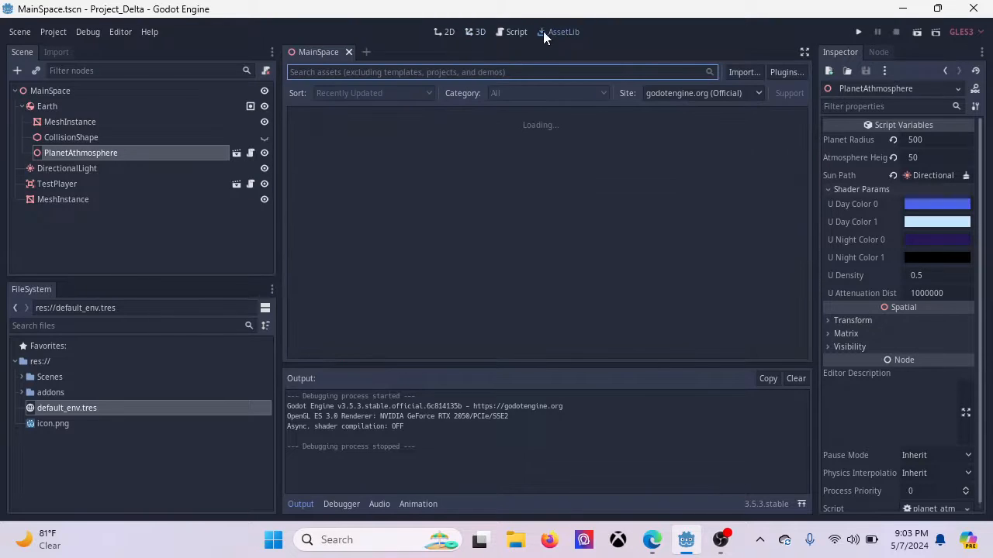
Step: Search the asset library for 'atmos', then return to the 3D scene view
type("atmos")
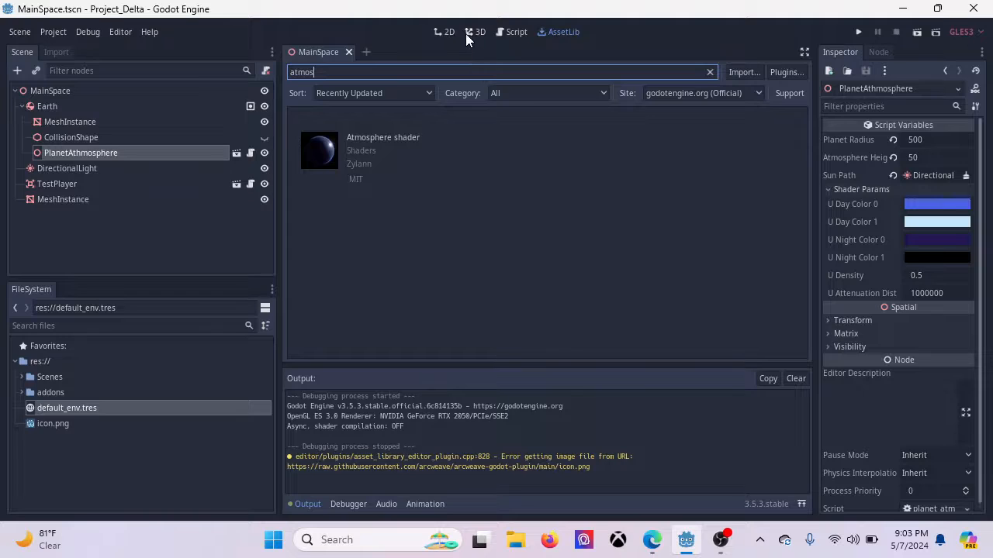
left_click(480, 31)
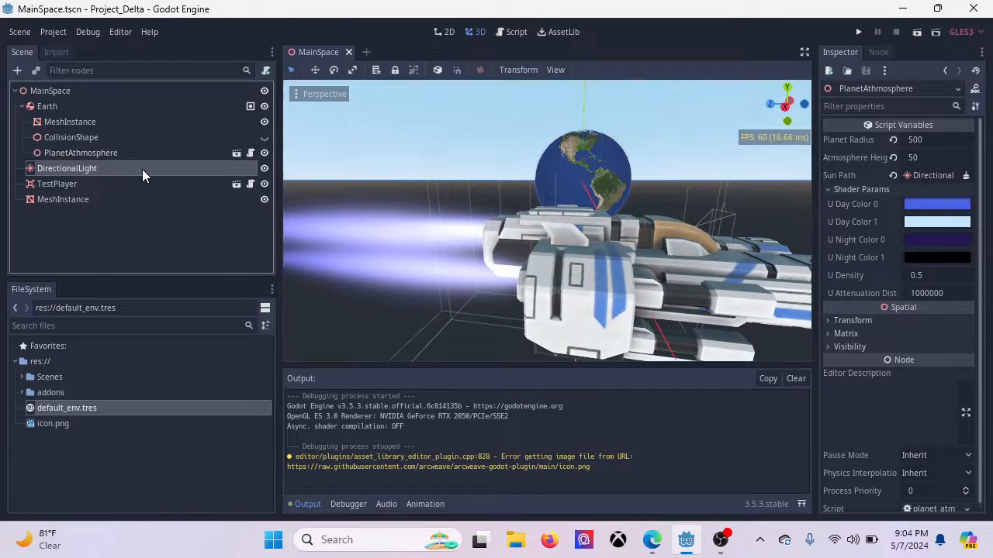
Step: Inspect the DirectionalLight, TestPlayer and cube MeshInstance nodes, then select the Earth rigid body
left_click(67, 168)
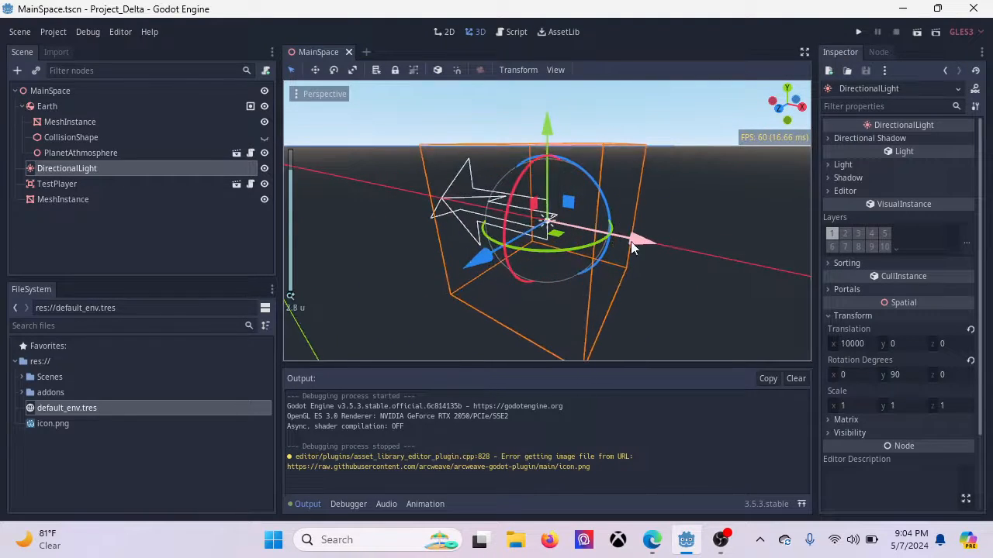
mouse_move(57, 184)
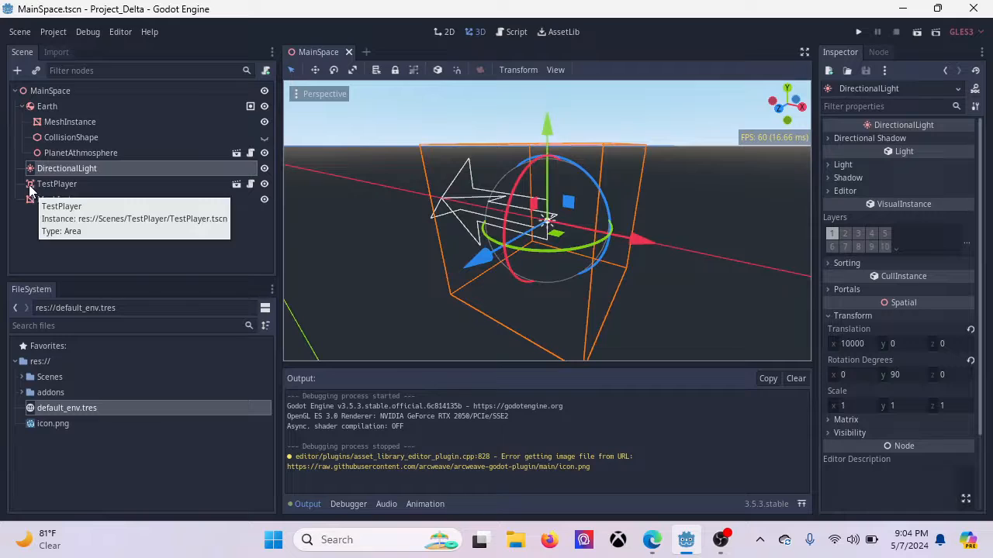
left_click(56, 183)
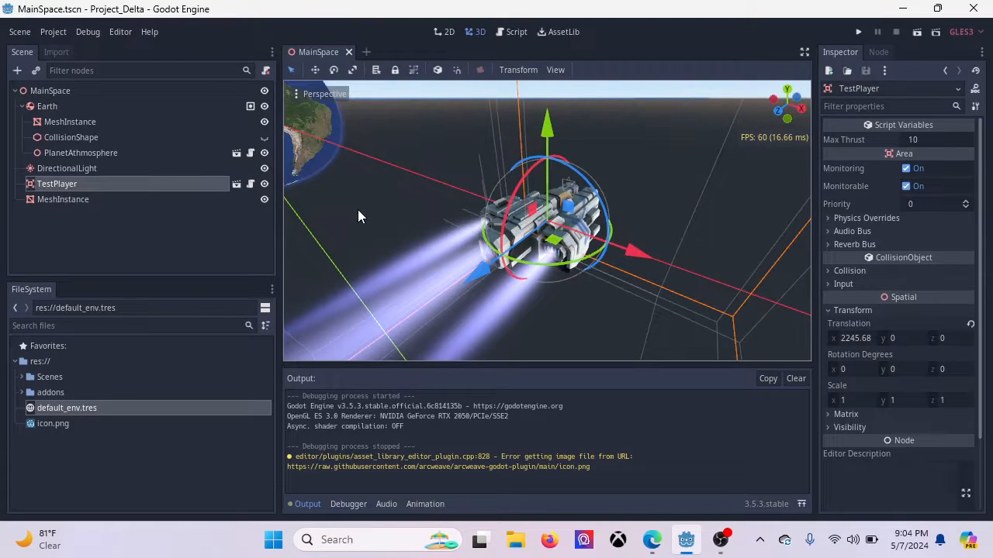
left_click(63, 199)
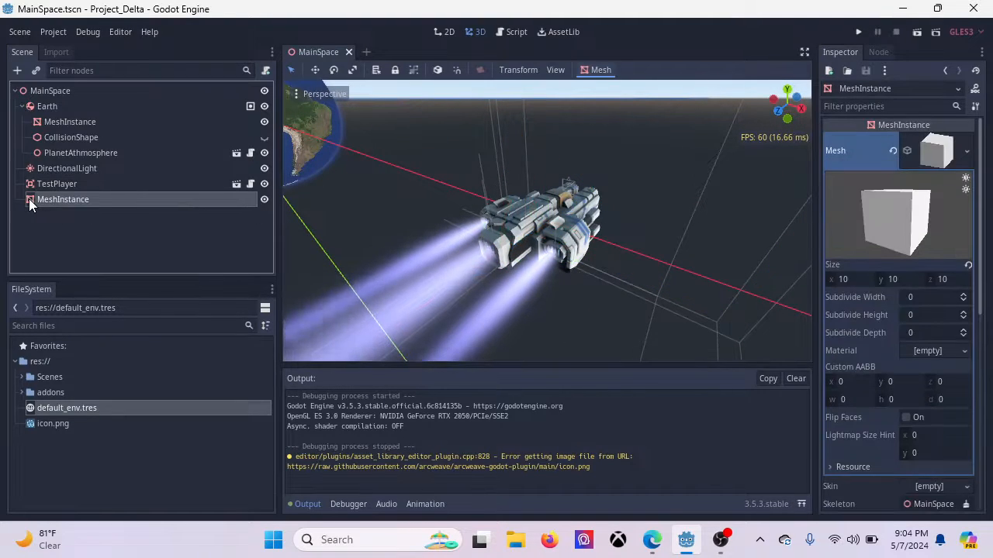
mouse_move(63, 200)
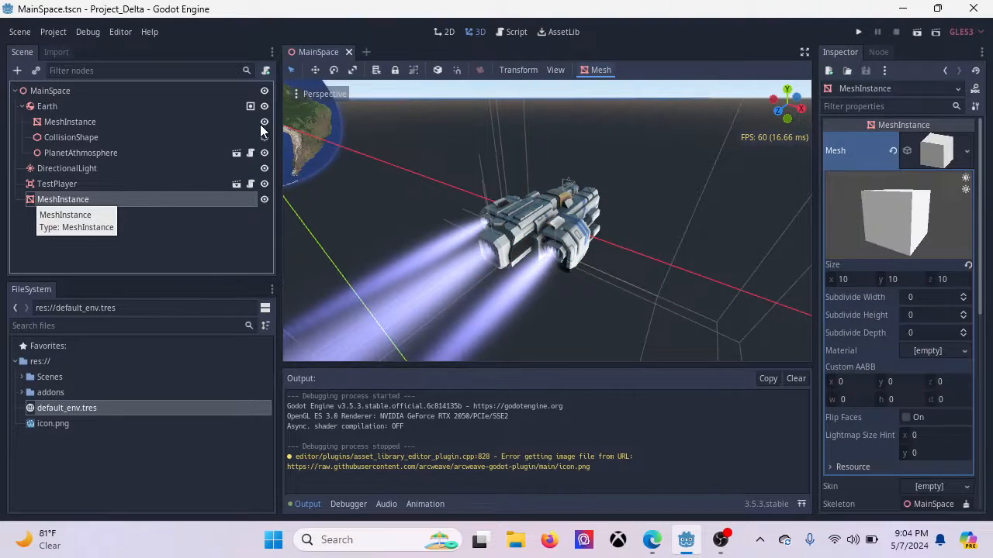
left_click(46, 107)
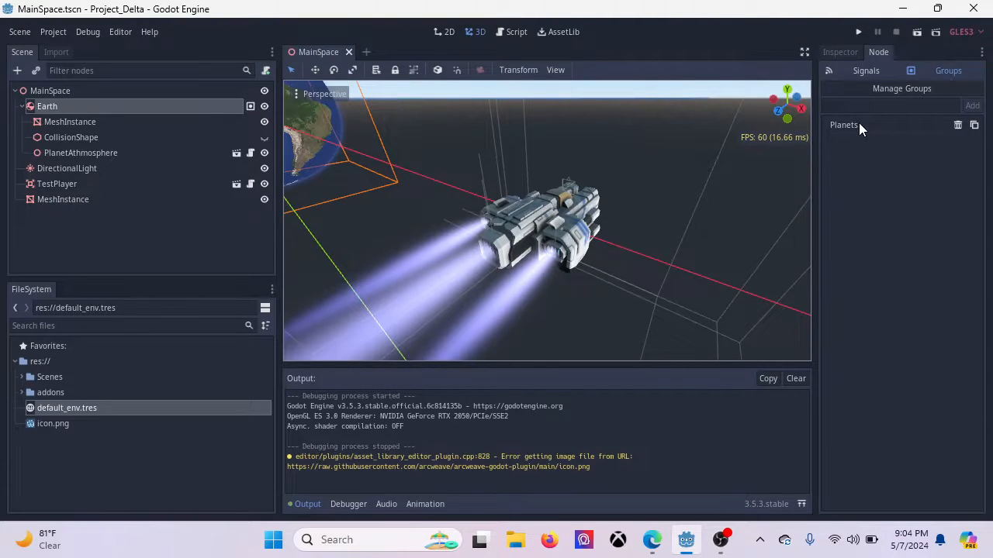
mouse_move(830, 134)
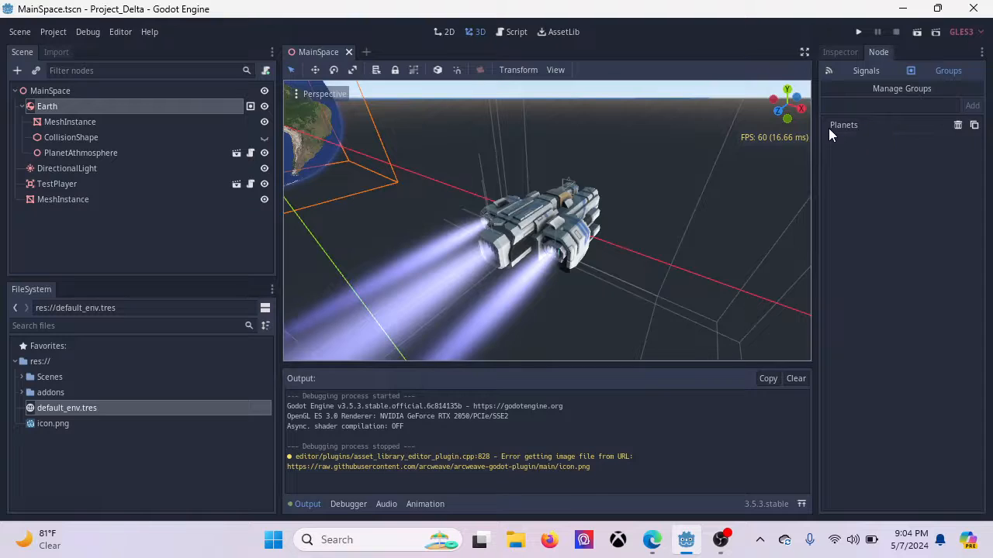
mouse_move(242, 173)
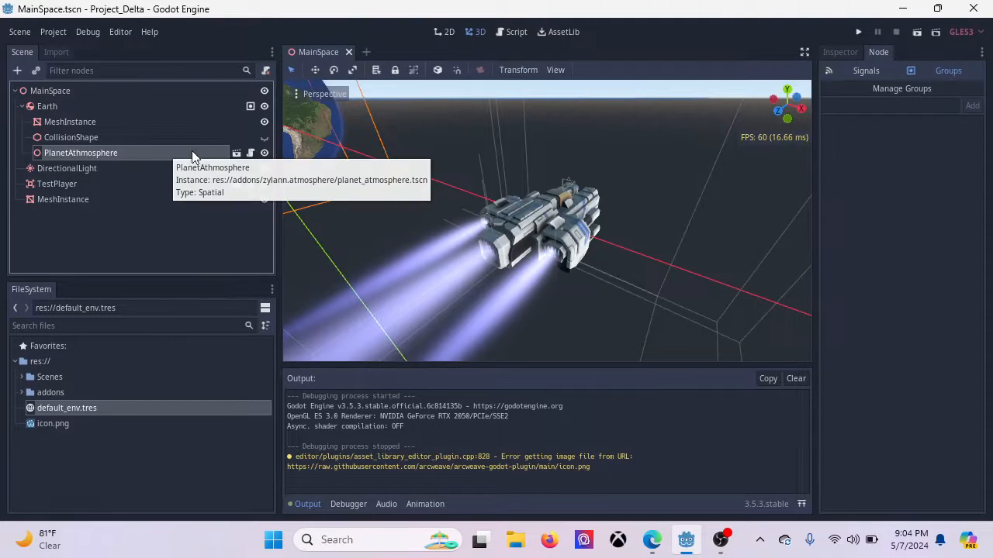
left_click(80, 152)
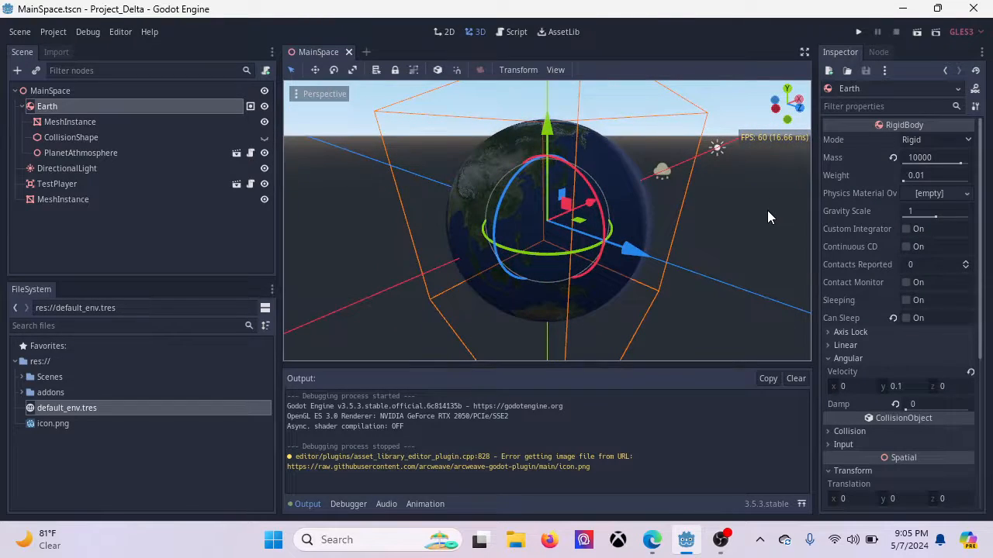
mouse_move(194, 163)
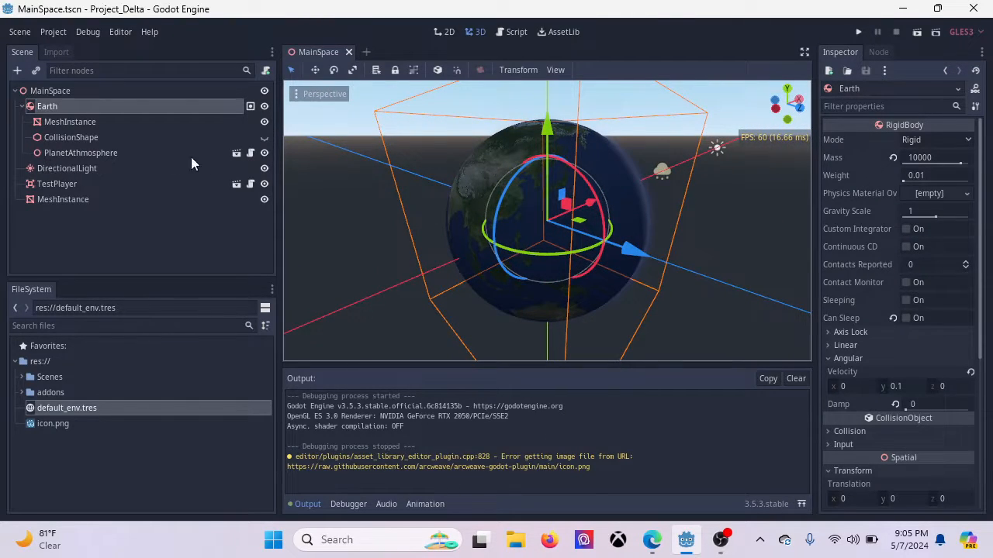
mouse_move(249, 153)
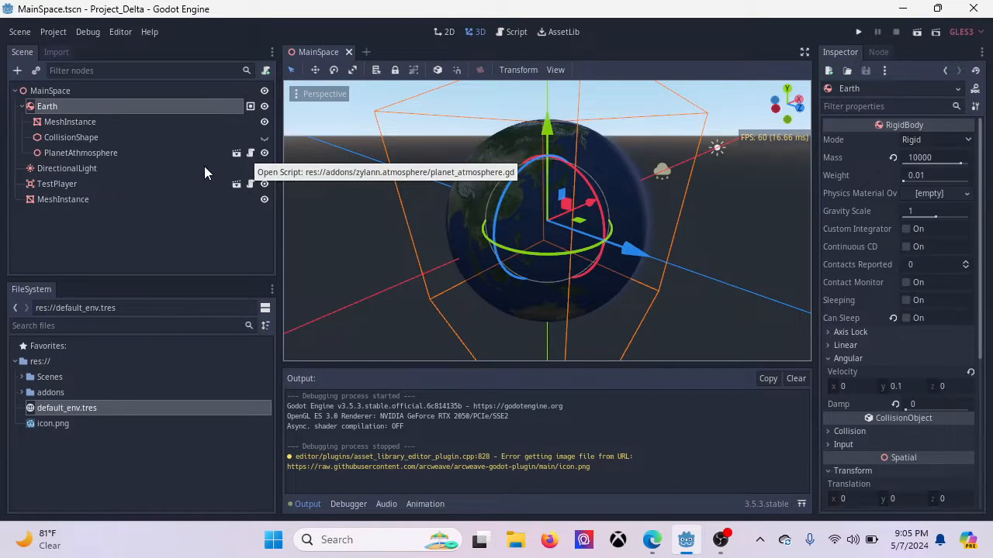
Step: Open TestPlayer.tscn in its own tab and select the fighter MeshInstance
left_click(380, 52)
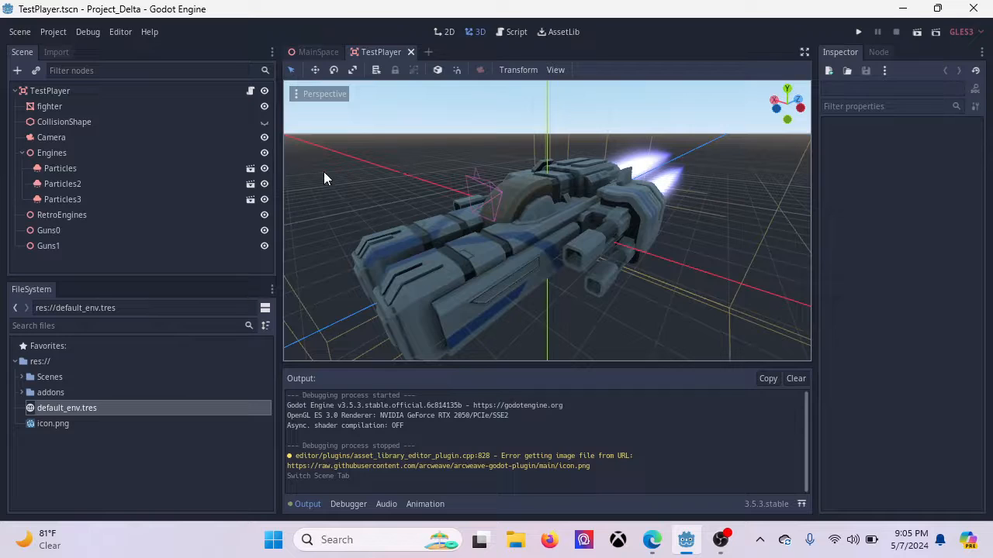
left_click(50, 90)
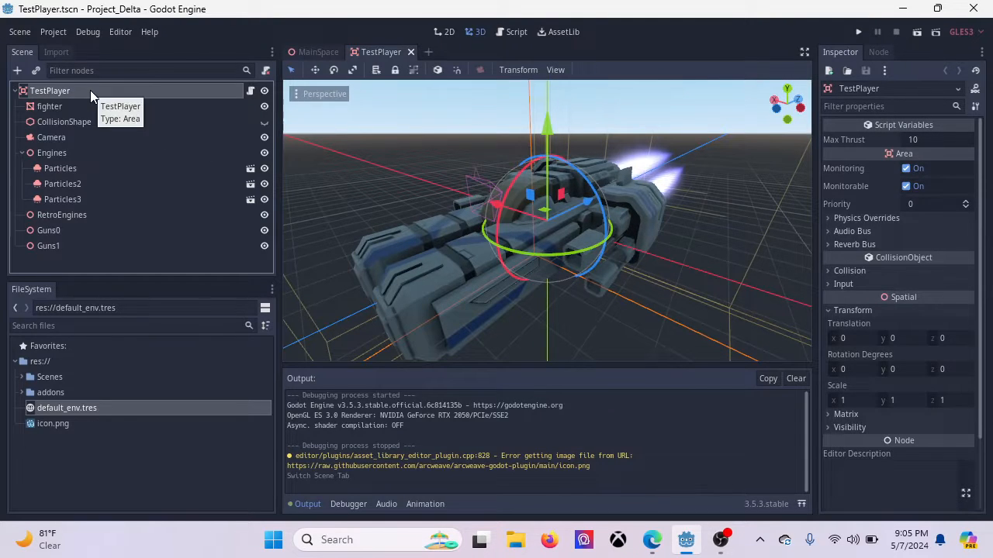
left_click(48, 106)
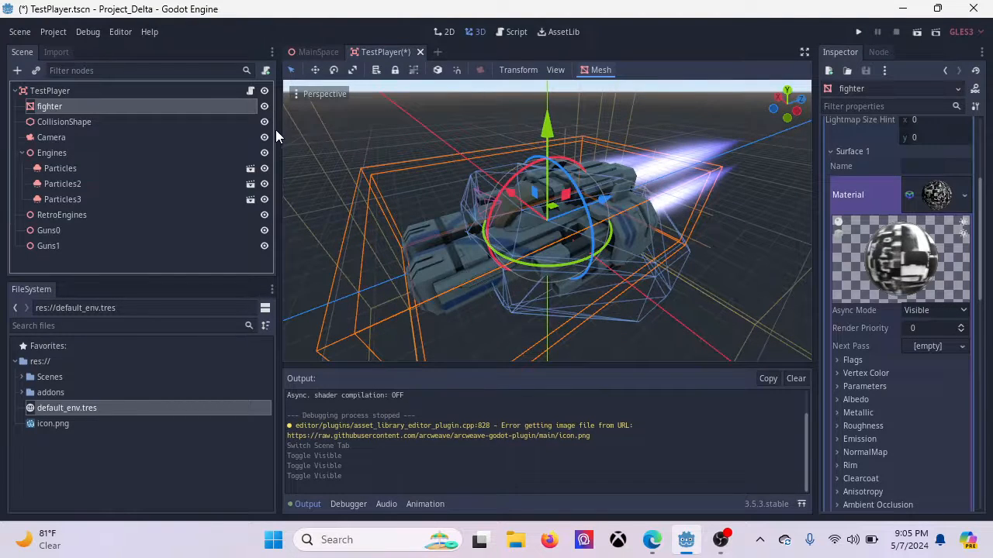
Step: Delete the old CollisionShape and create multiple convex collision siblings from the fighter mesh
left_click(64, 122)
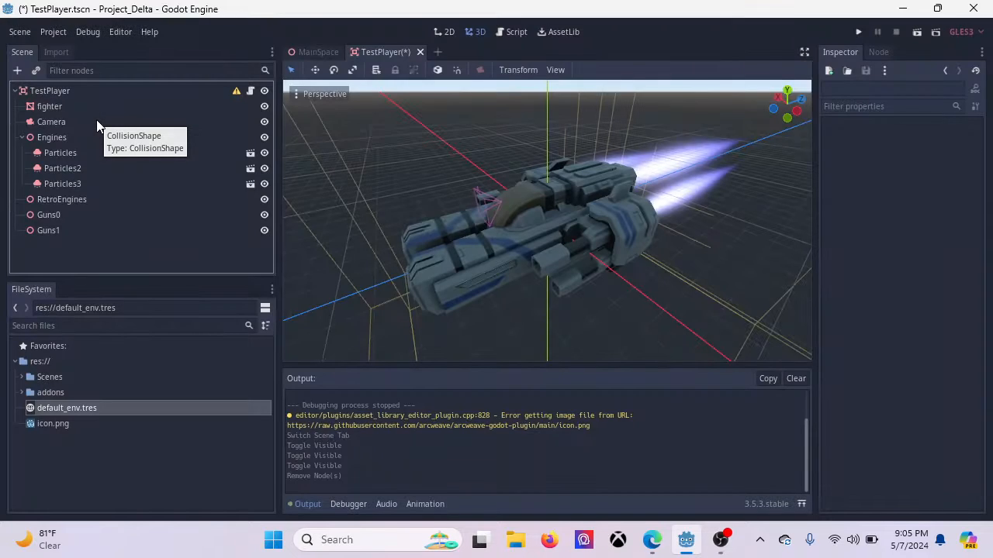
left_click(49, 106)
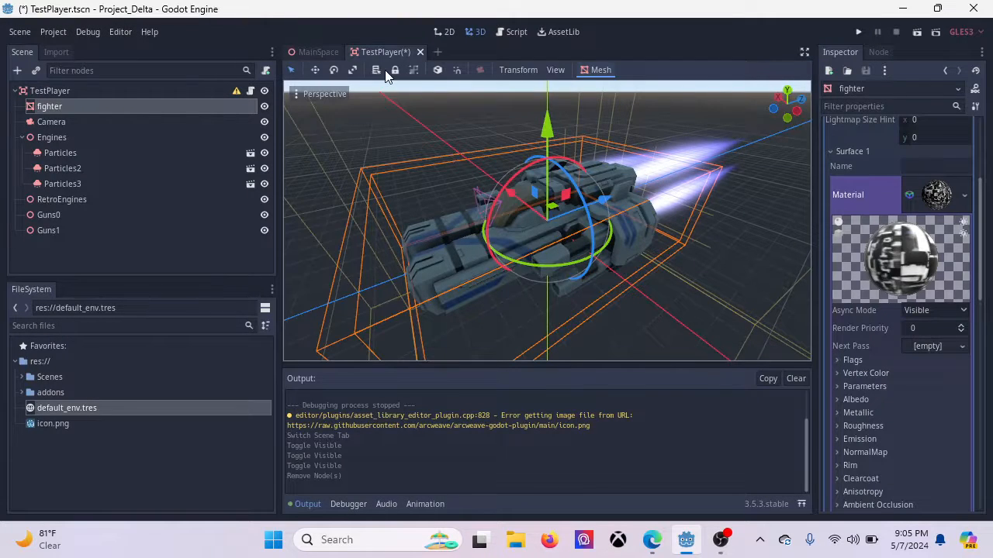
left_click(600, 69)
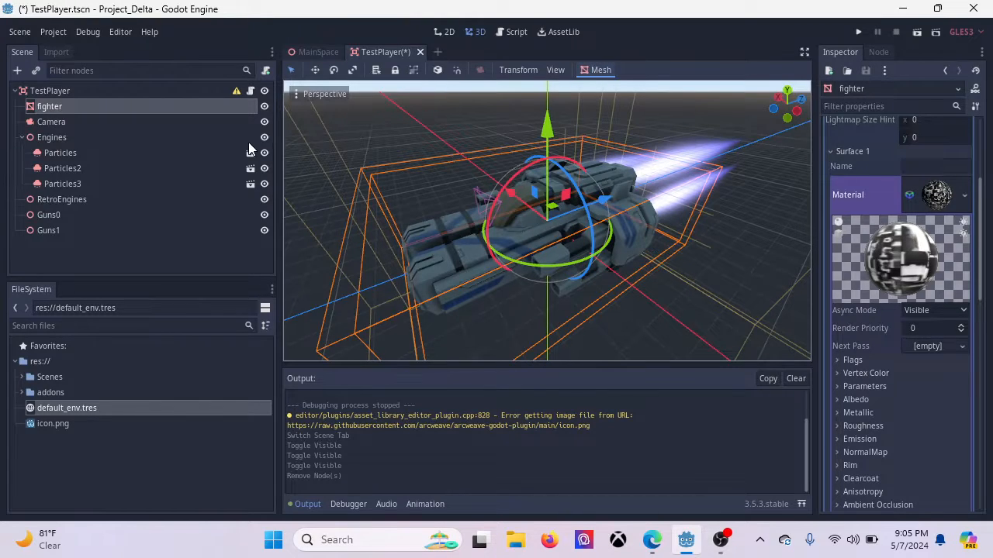
left_click(601, 70)
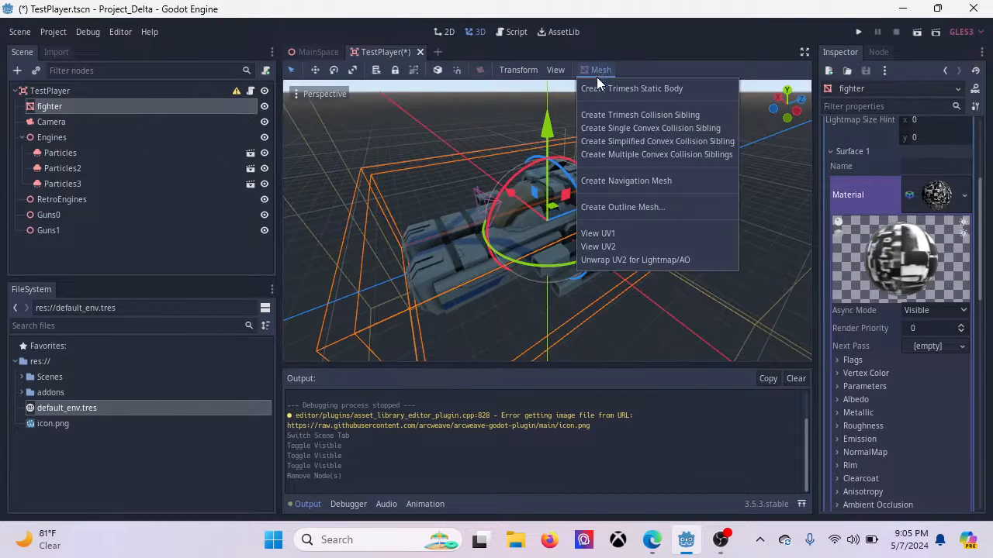
left_click(657, 155)
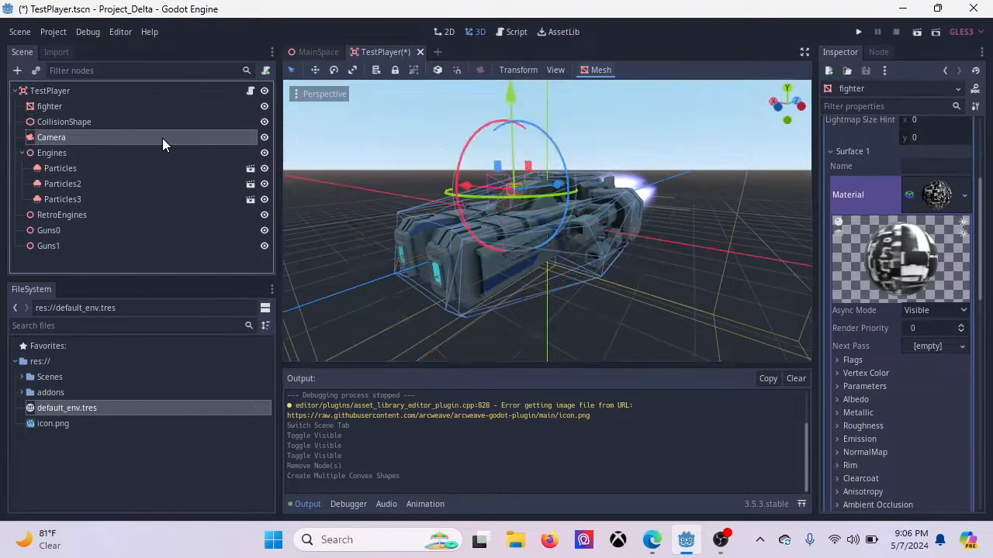
Step: Preview through the player camera and hide the Engines group's three particle effects
left_click(51, 137)
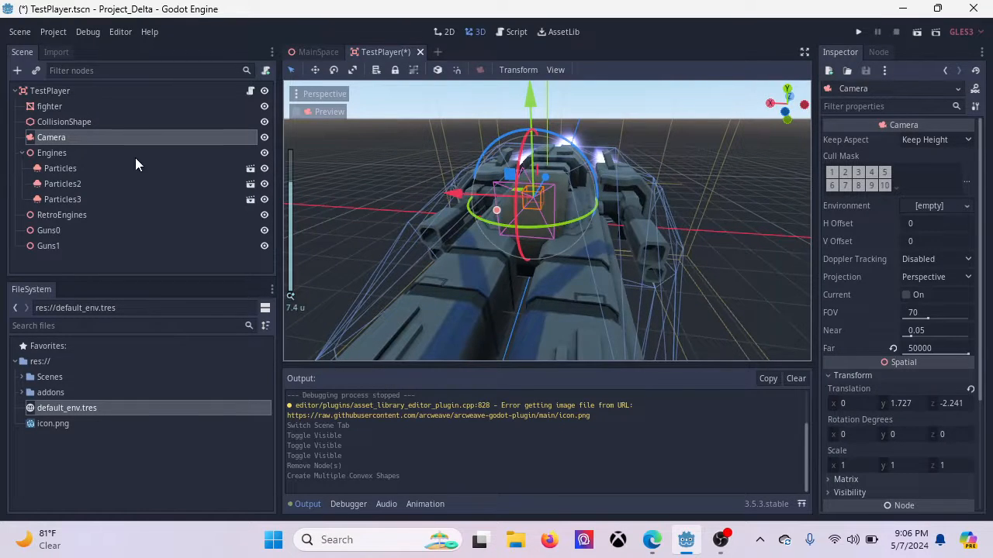
left_click(52, 153)
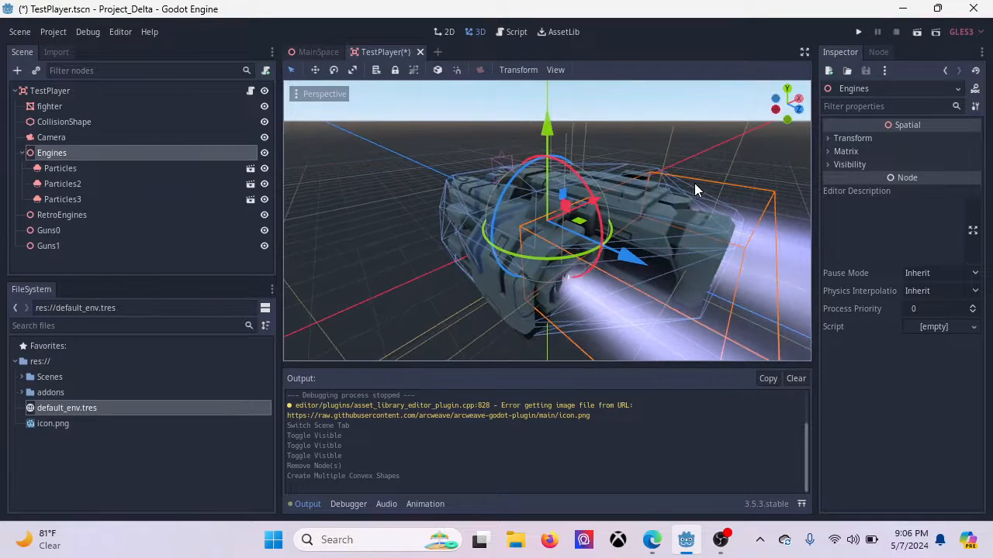
scroll("down", 3)
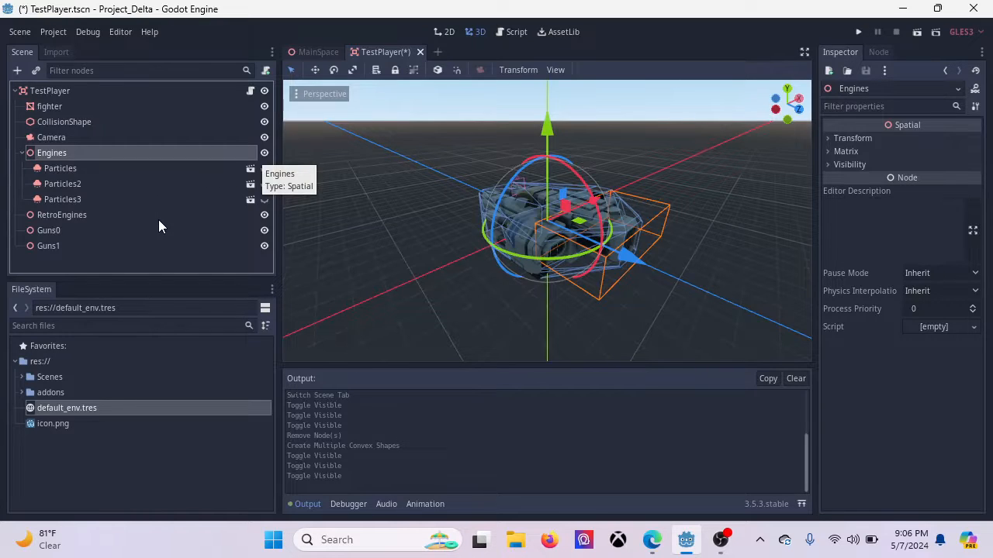
Step: Inspect the RetroEngines, Guns0 and Guns1 nodes
left_click(61, 215)
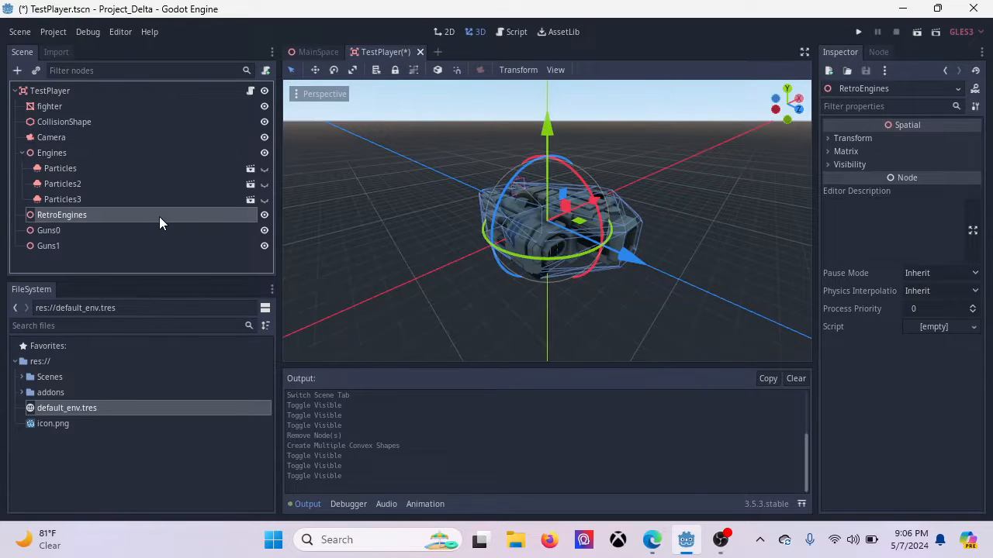
left_click(48, 246)
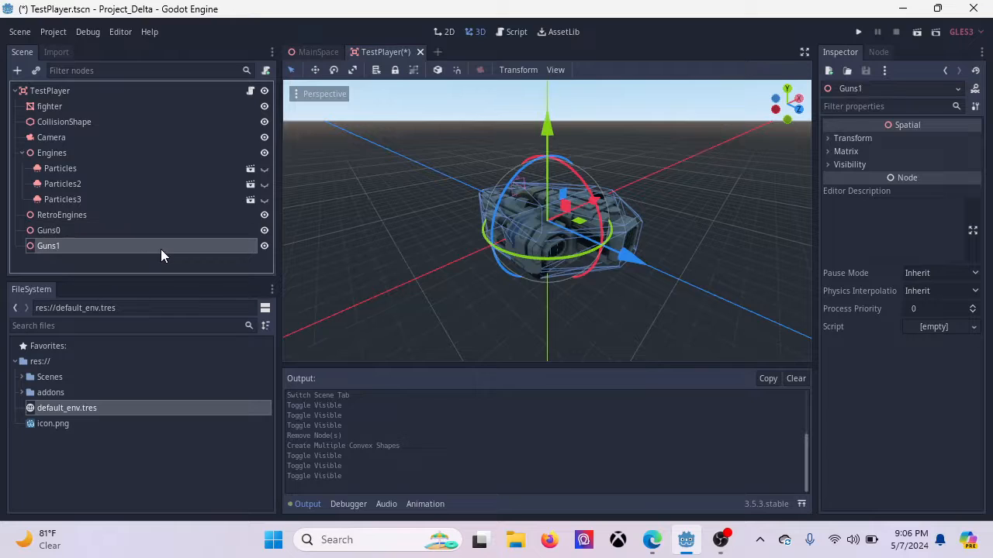
left_click(48, 230)
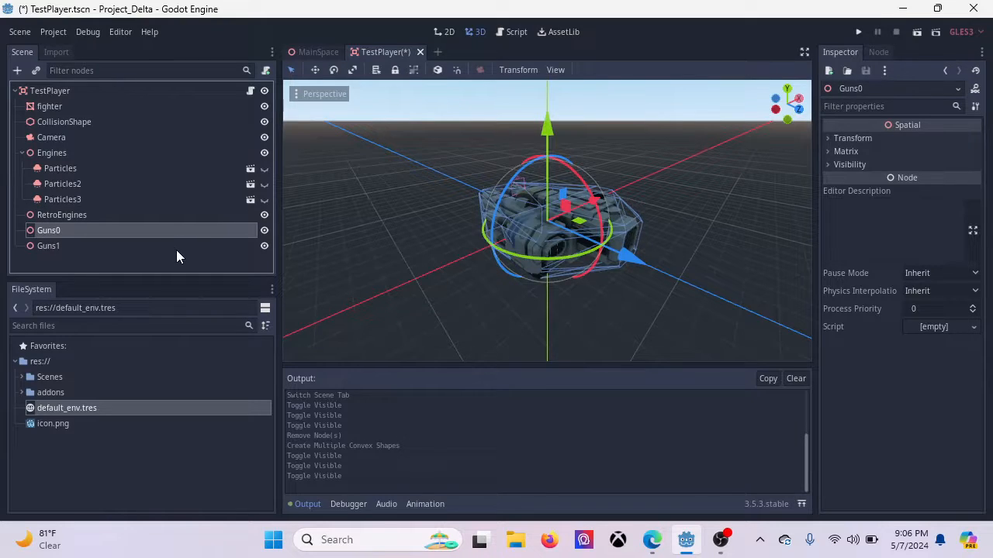
left_click(48, 246)
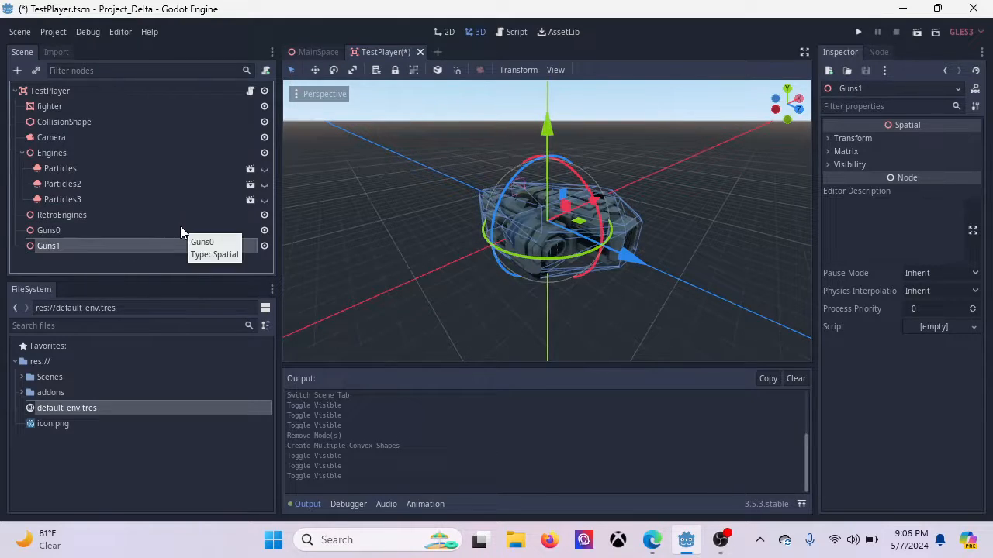
mouse_move(169, 233)
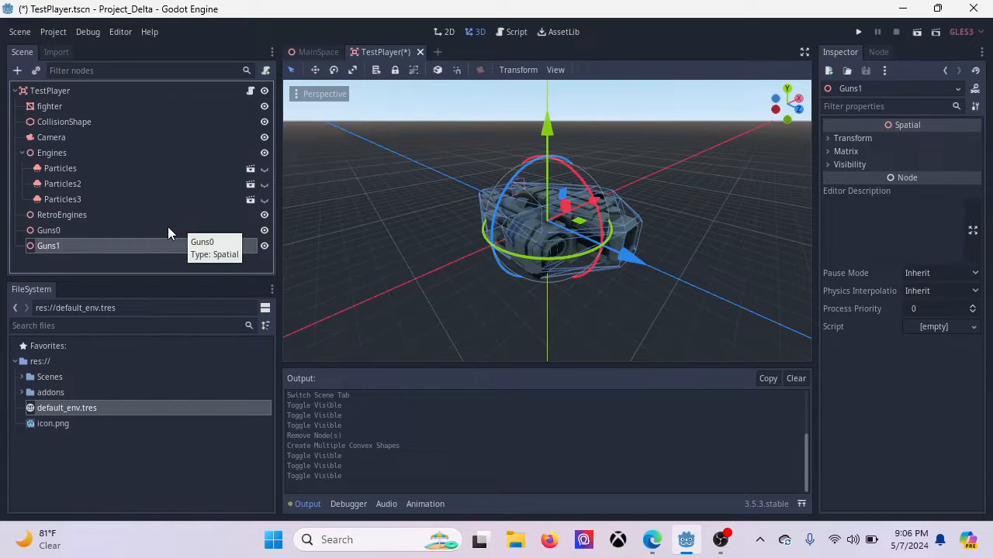
left_click(48, 230)
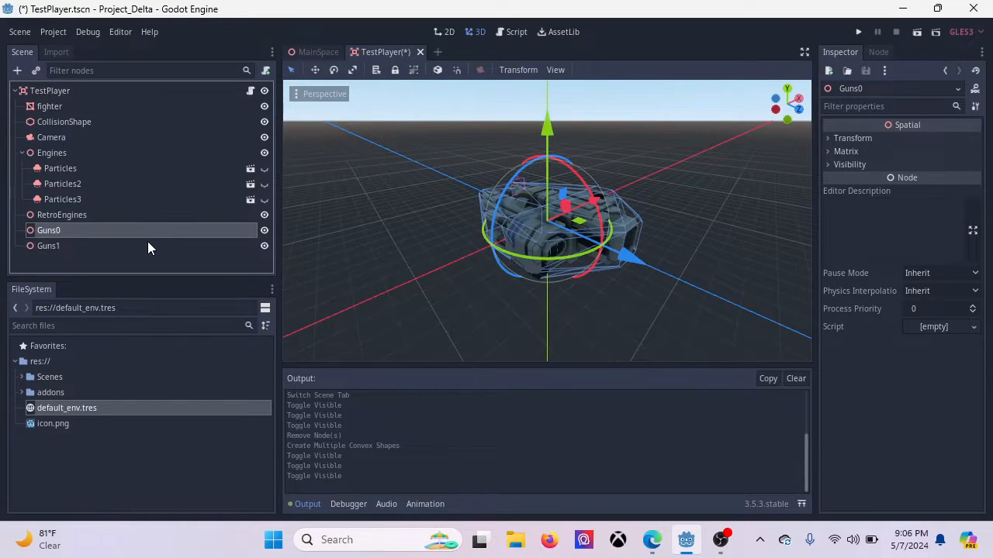
left_click(61, 215)
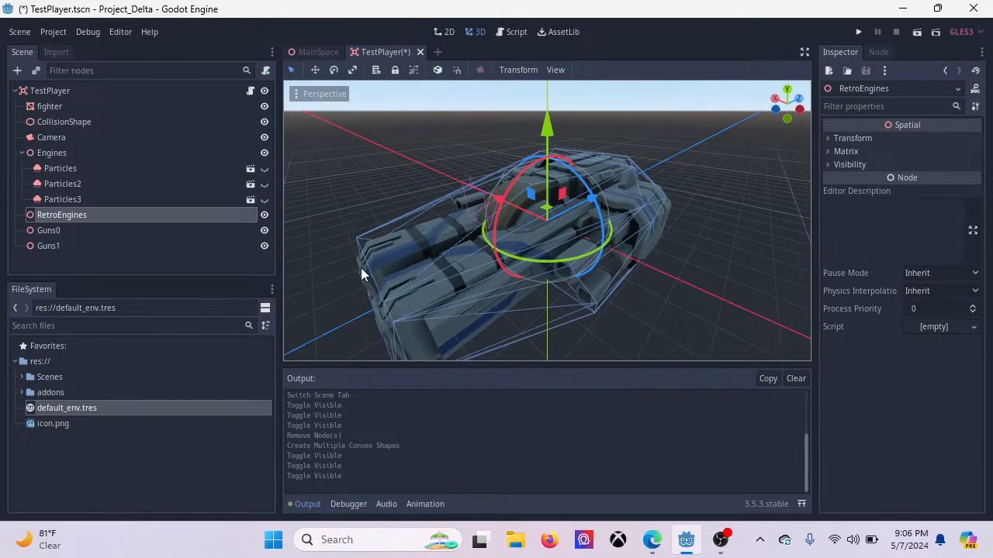
mouse_move(128, 215)
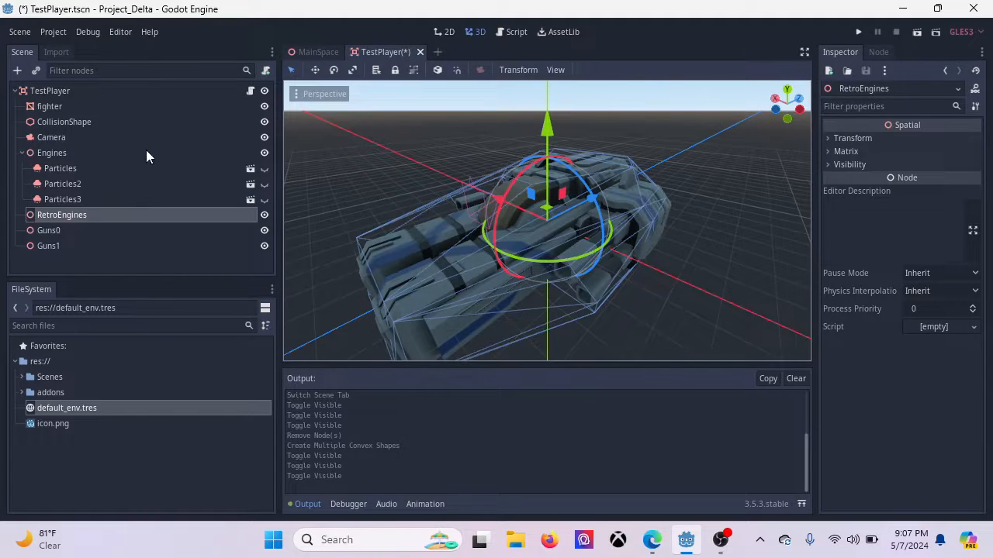
mouse_move(251, 91)
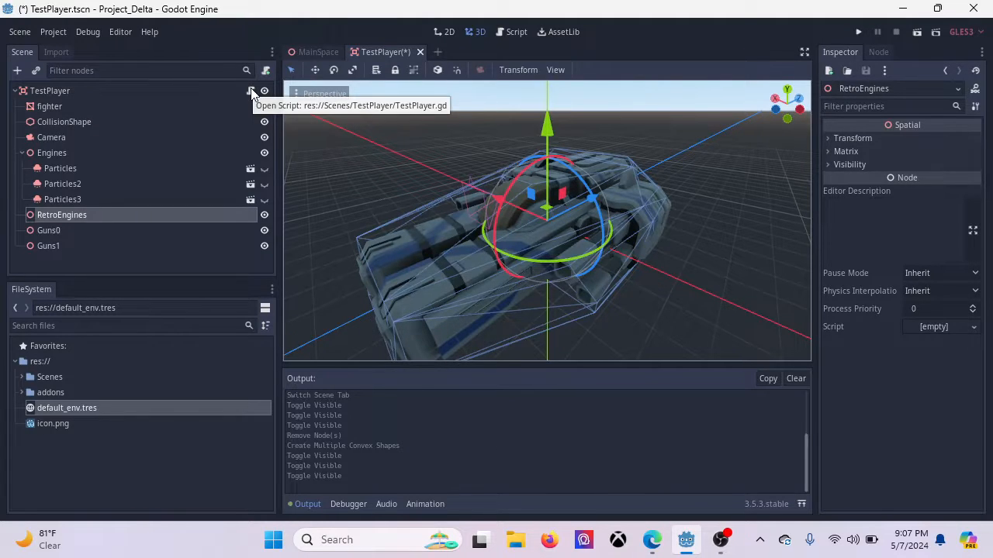
Step: Open TestPlayer.gd in the script editor and clear the Output log
left_click(251, 91)
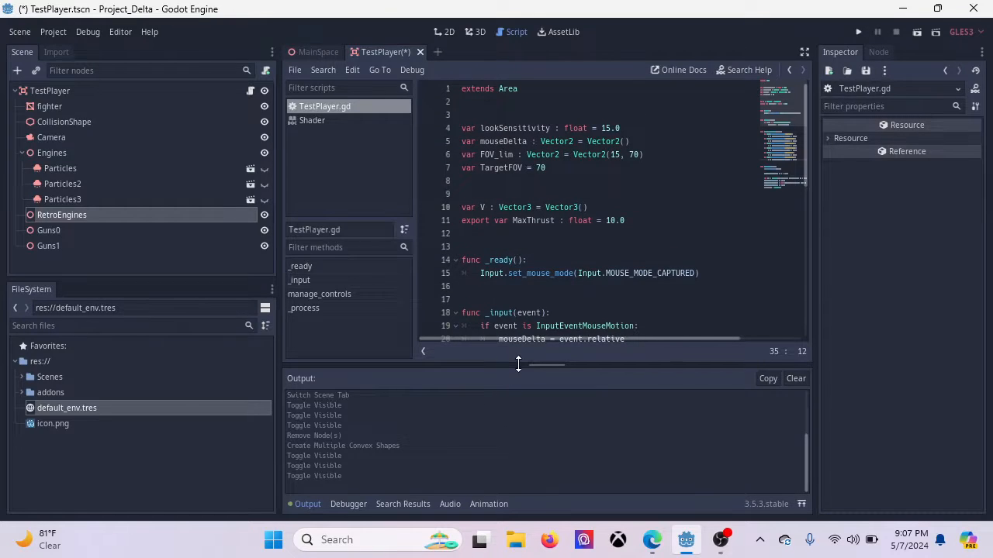
left_click(795, 378)
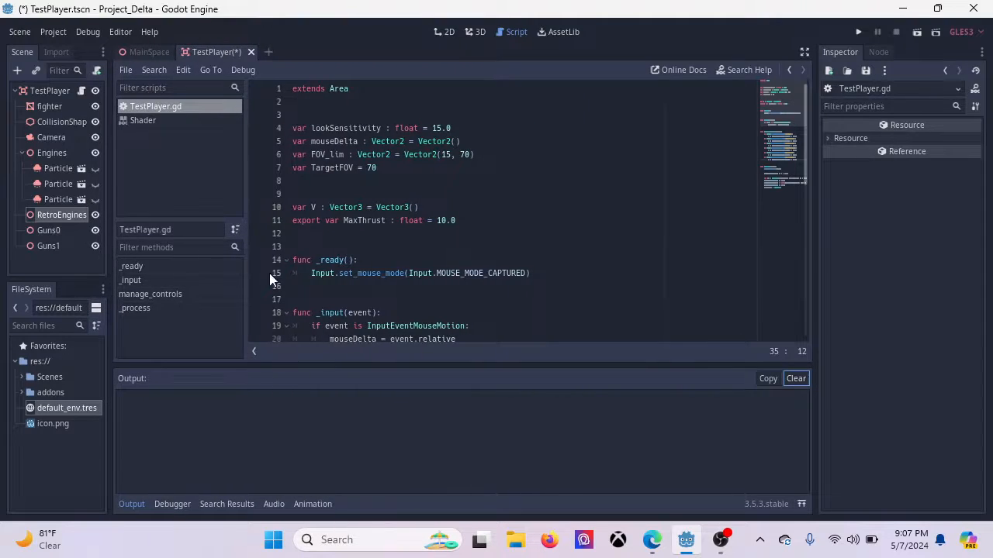
mouse_move(671, 365)
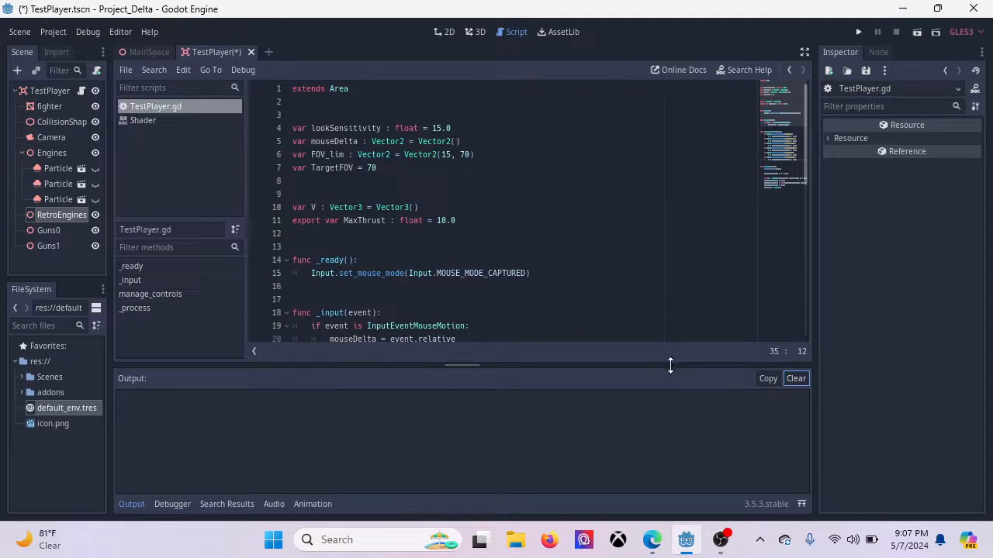
mouse_move(663, 408)
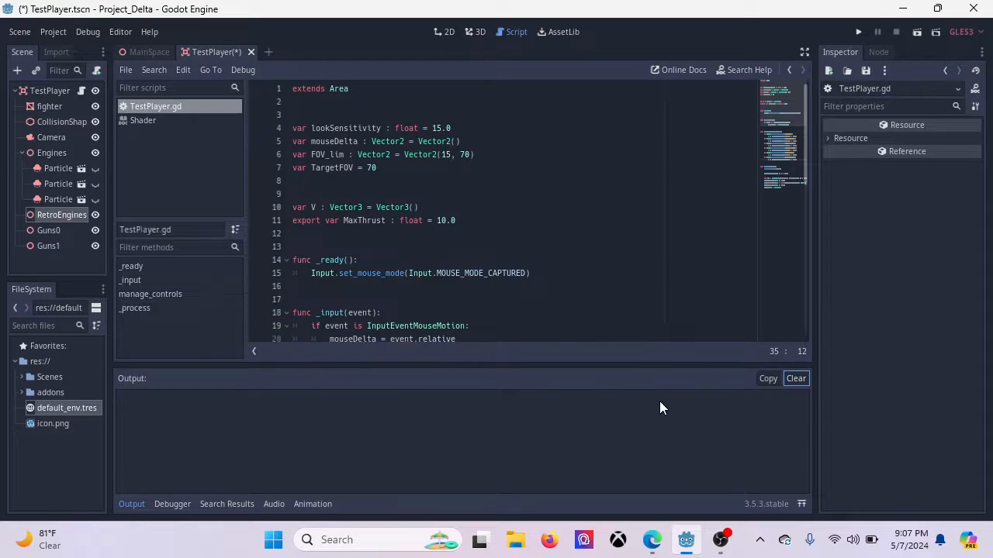
mouse_move(737, 407)
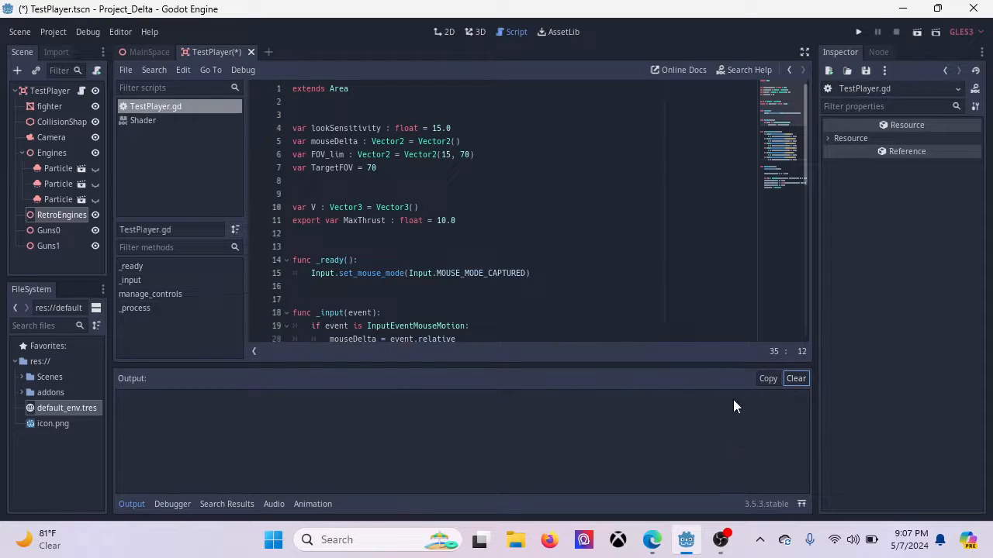
mouse_move(729, 324)
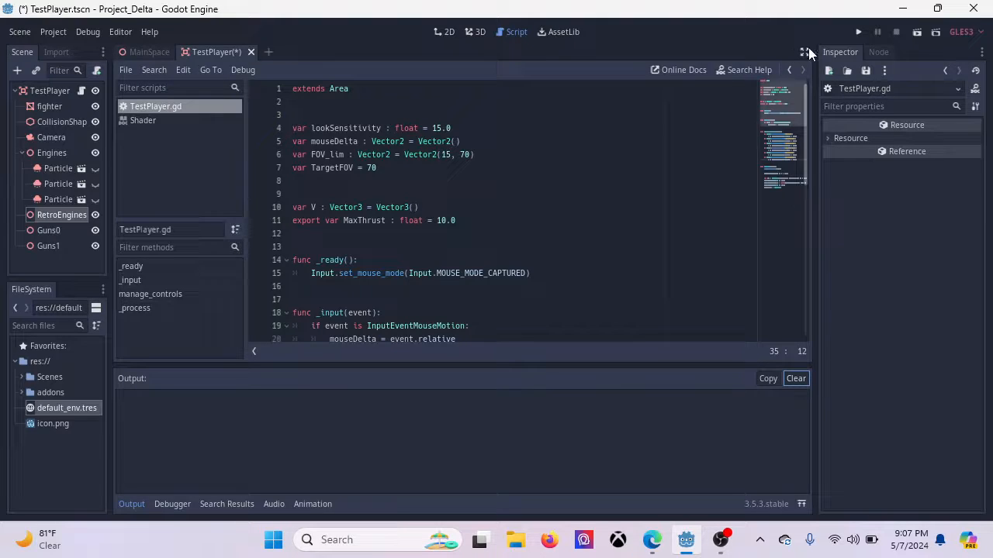
left_click(805, 52)
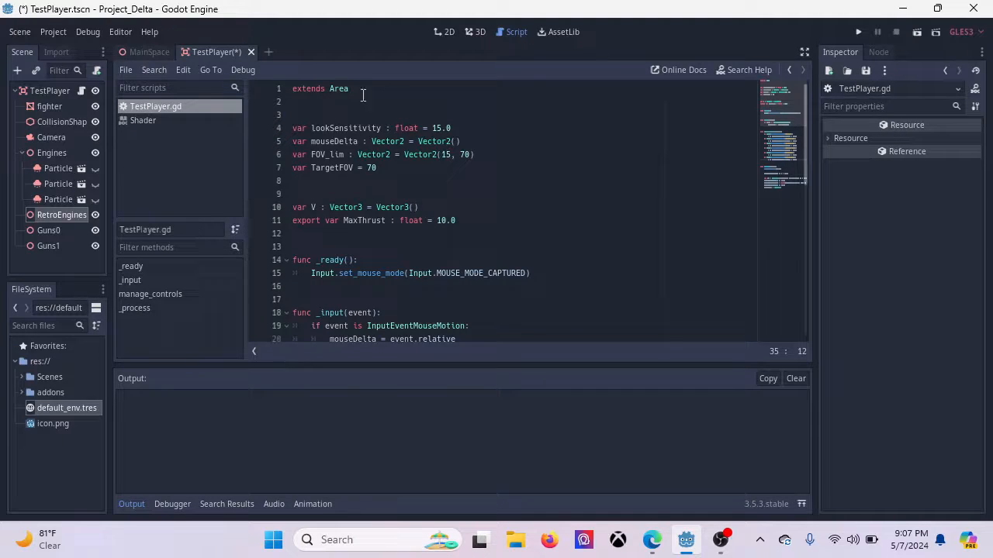
left_click(296, 89)
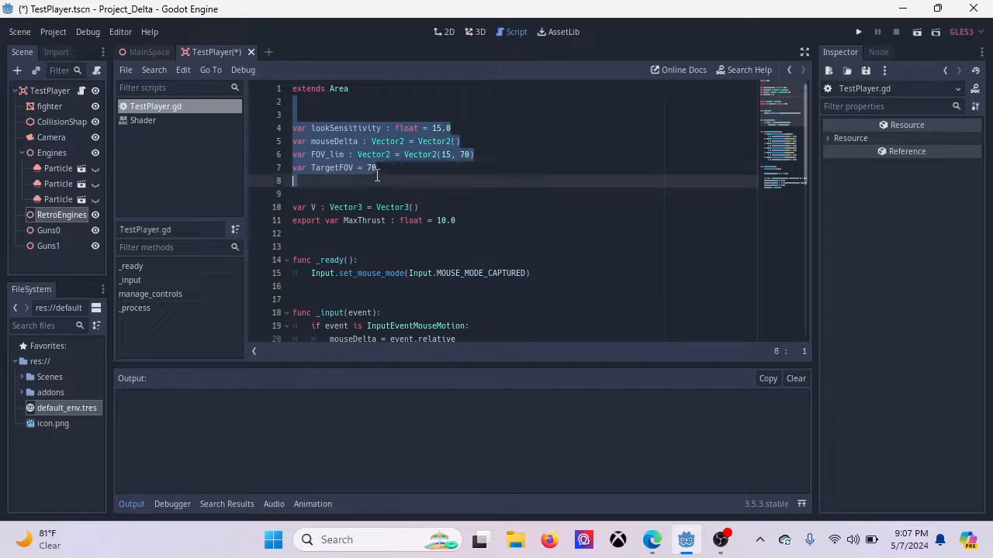
left_click(314, 128)
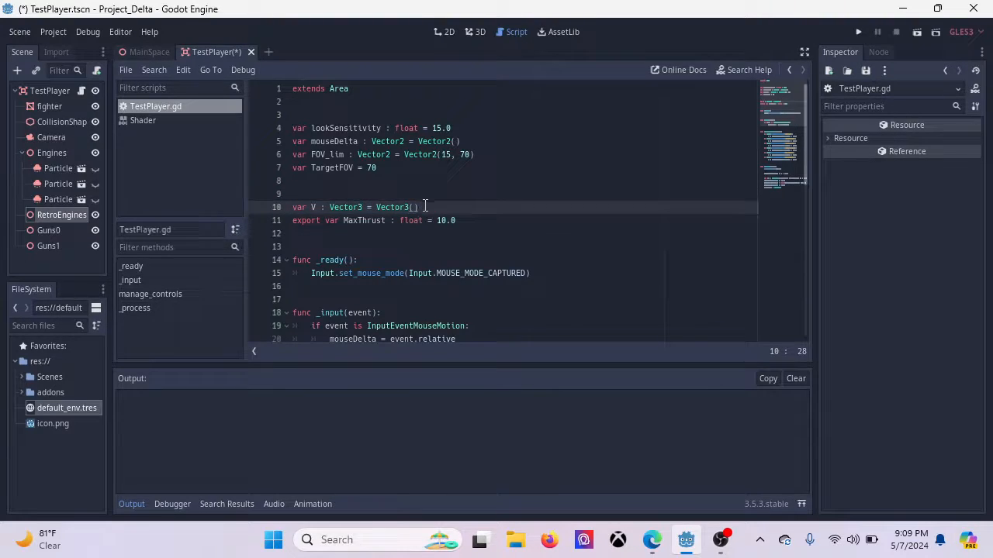
double_click(357, 220)
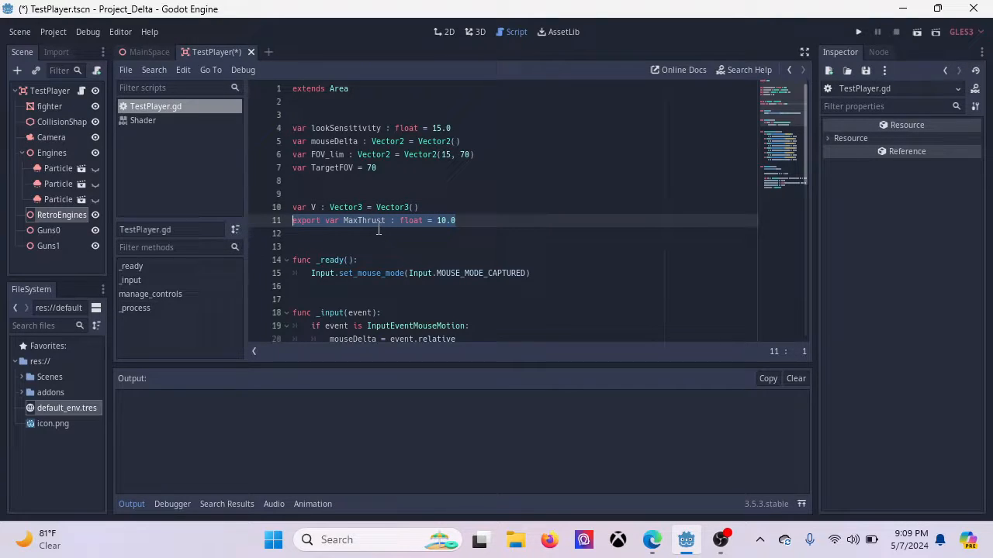
key("enter")
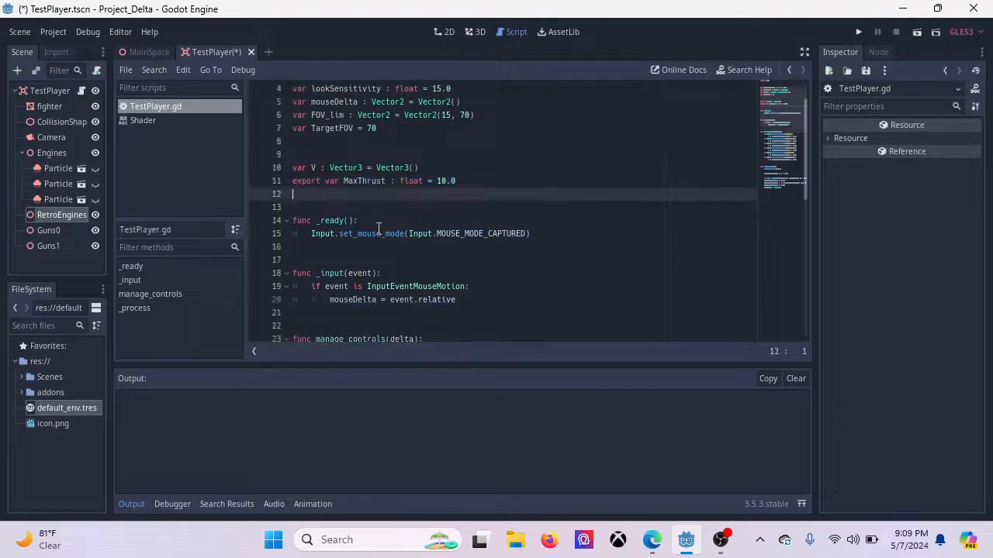
scroll("down", 3)
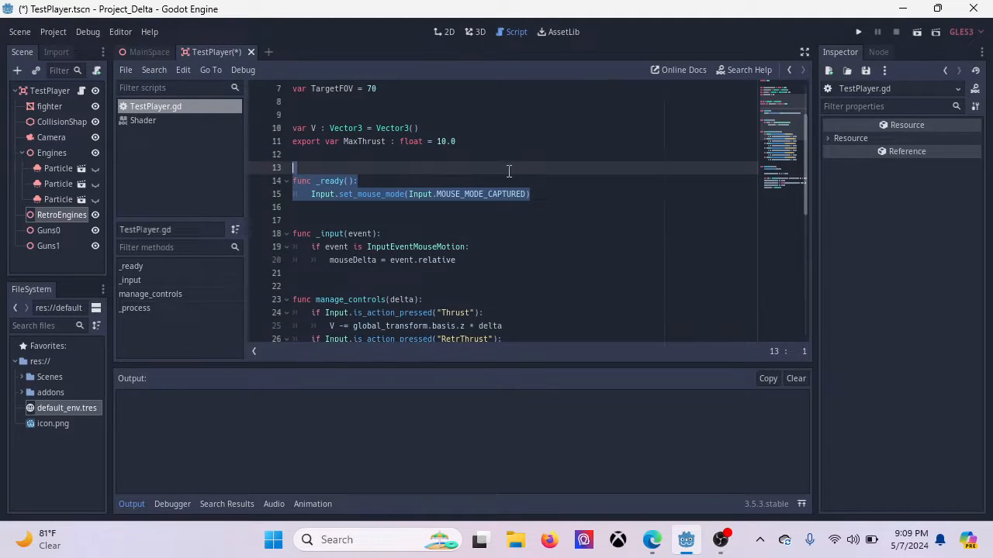
left_click(504, 194)
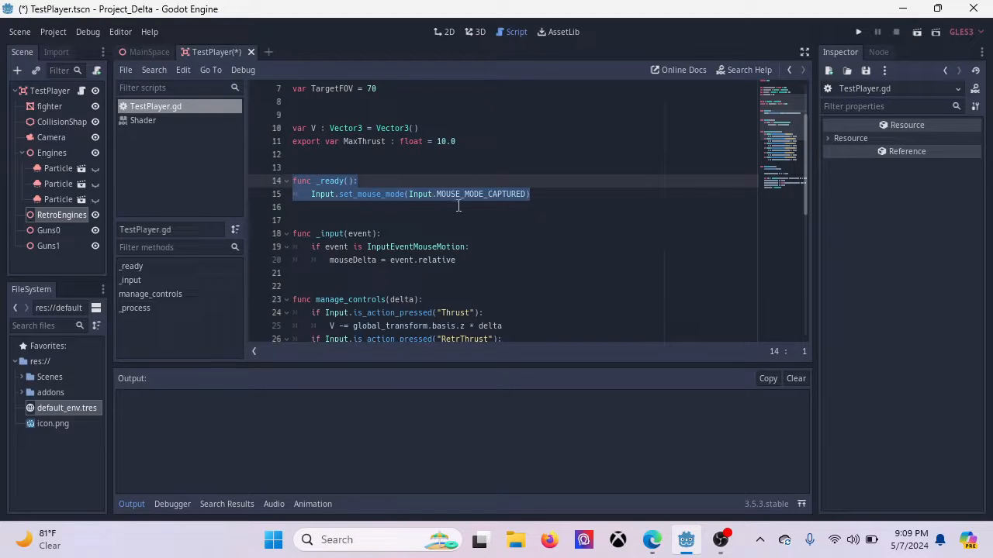
left_click(364, 221)
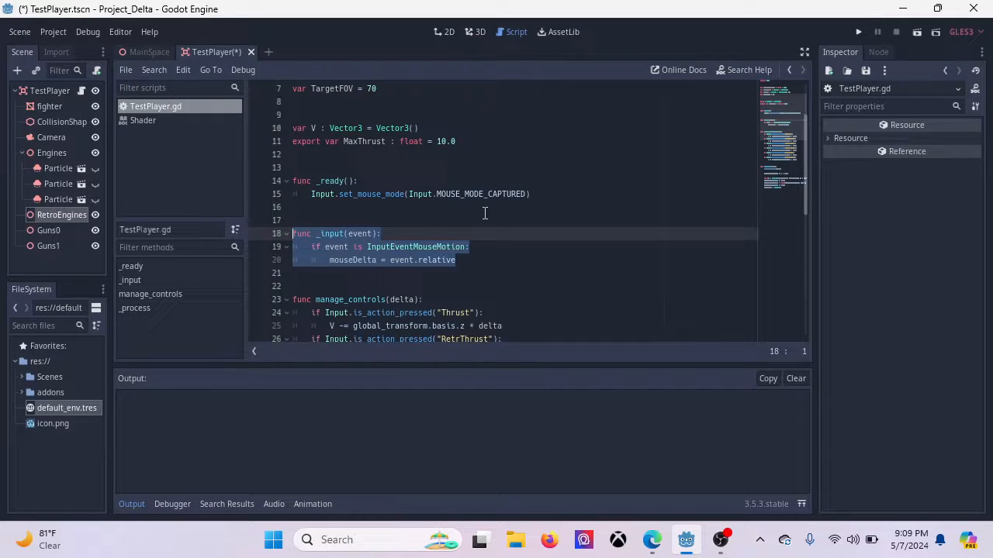
mouse_move(501, 225)
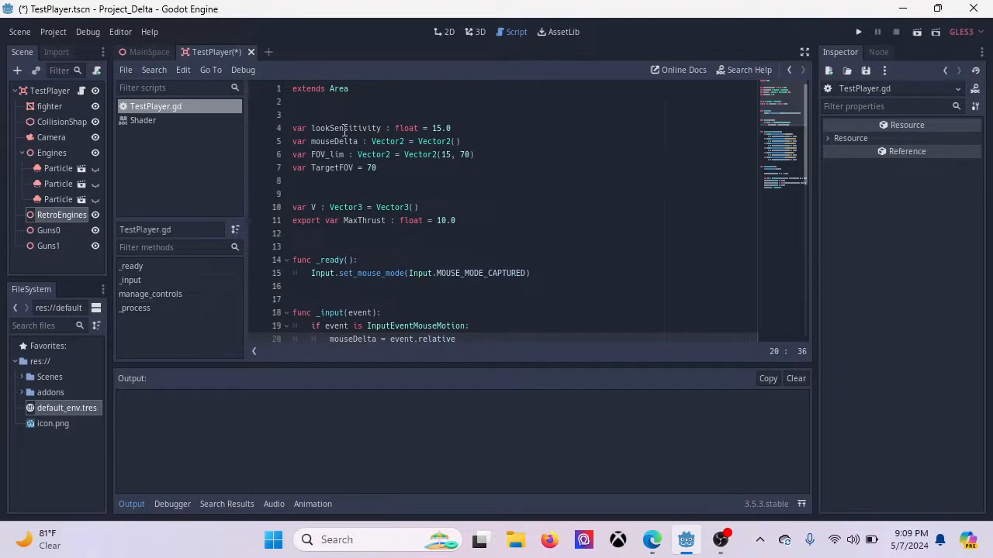
scroll("down", 3)
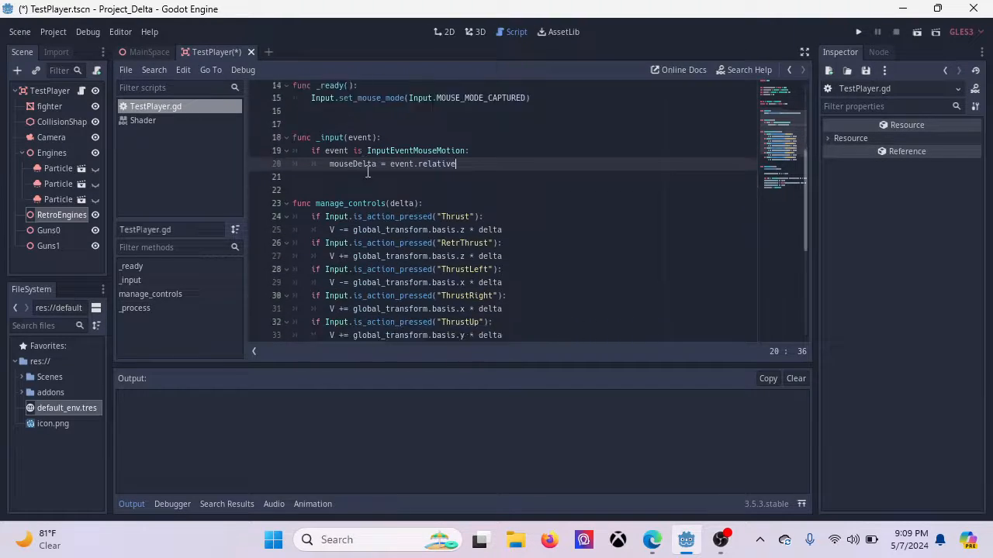
scroll("down", 3)
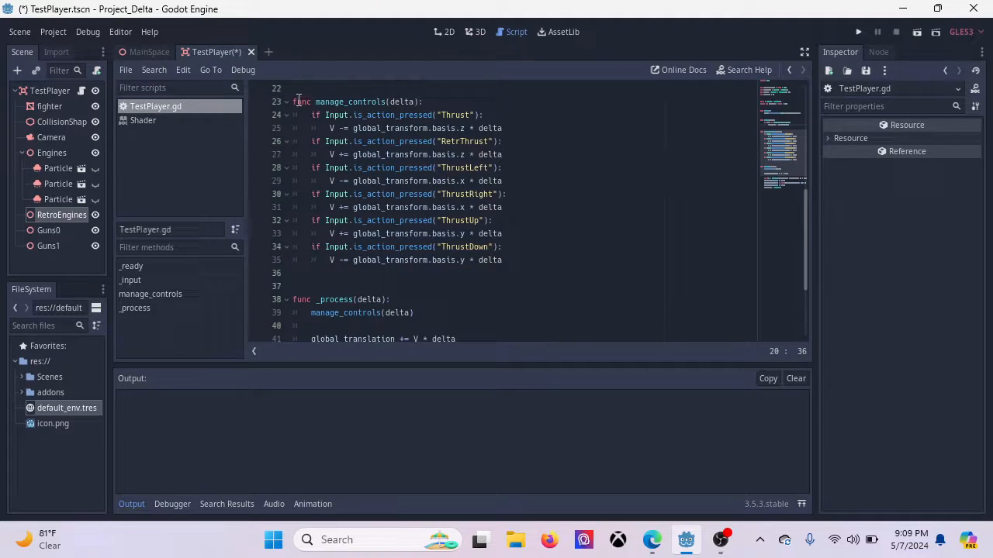
left_click(286, 102)
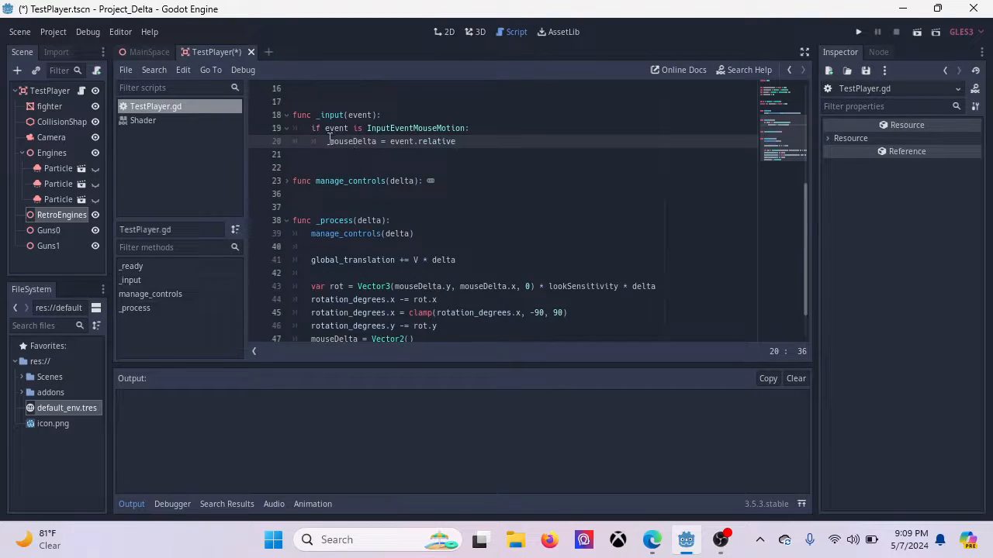
double_click(352, 101)
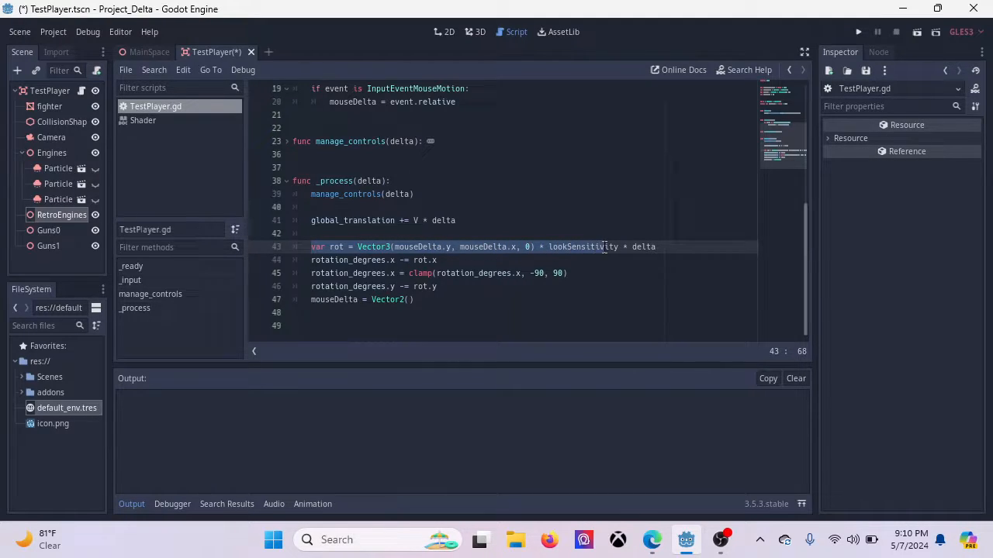
left_click(657, 247)
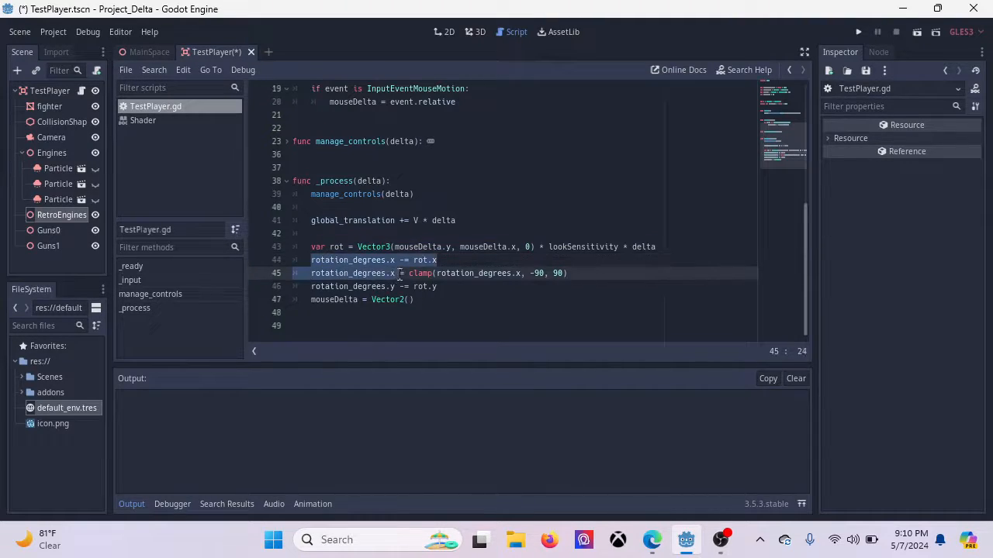
left_click(437, 260)
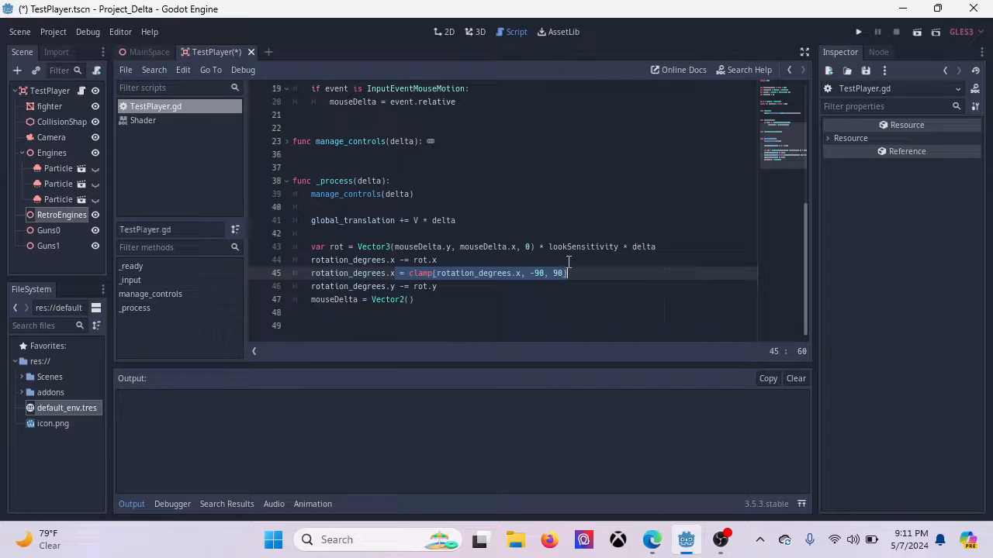
left_click(399, 260)
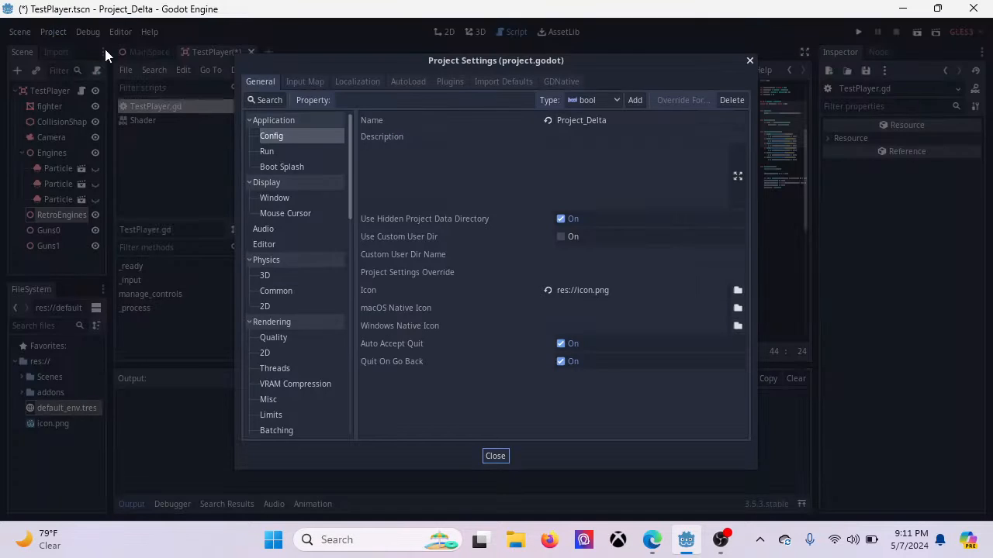
Step: Show the Input Map's thrust actions and inspect ThrustDown's Control binding
left_click(305, 81)
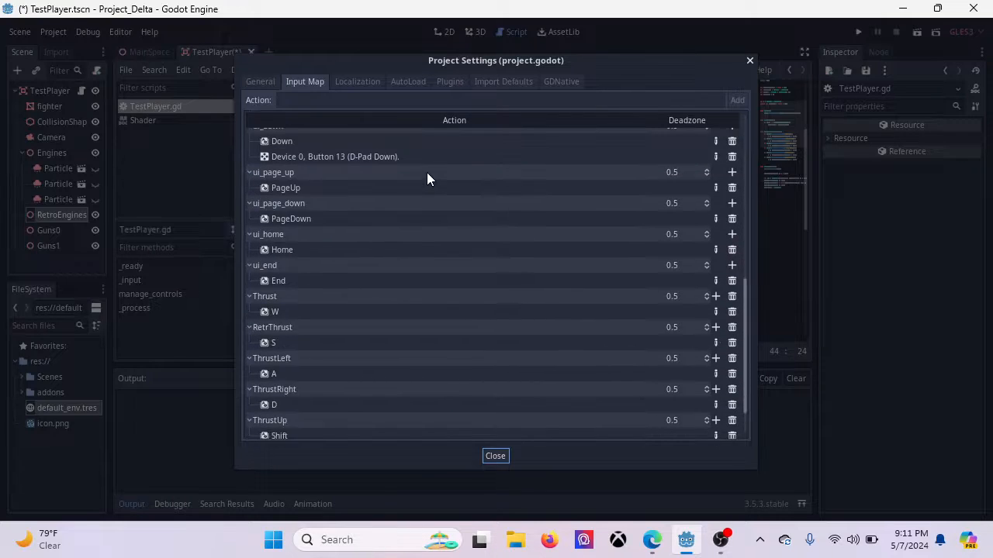
scroll("down", 3)
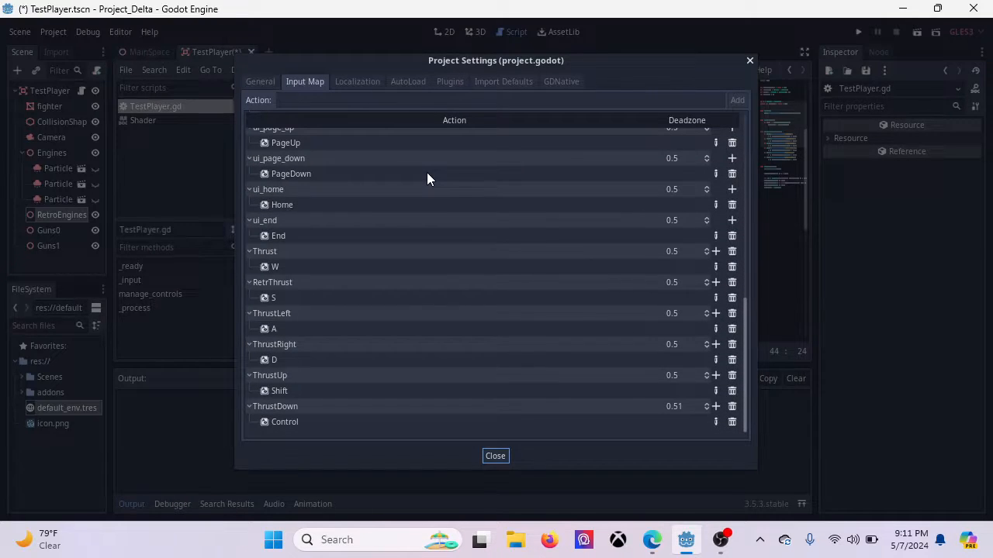
mouse_move(427, 206)
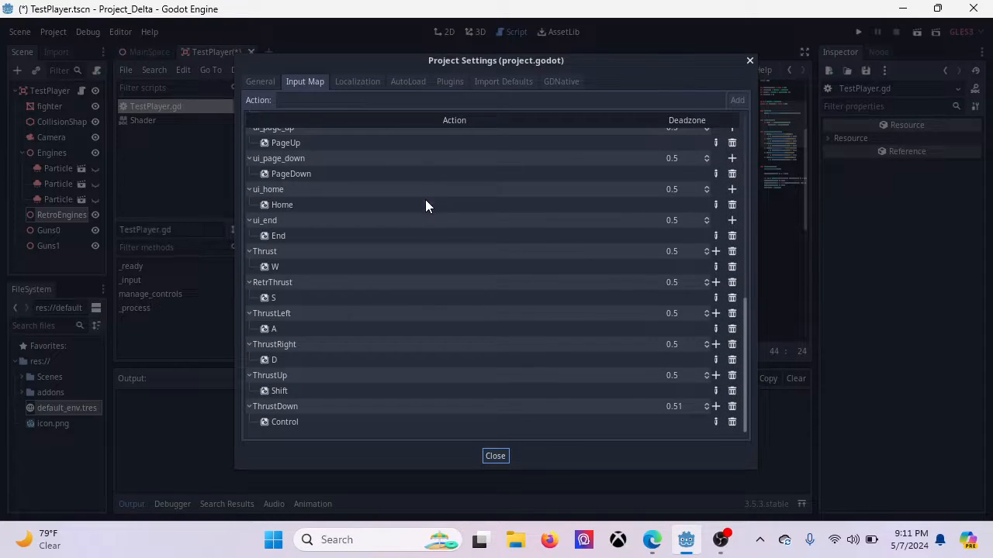
double_click(264, 250)
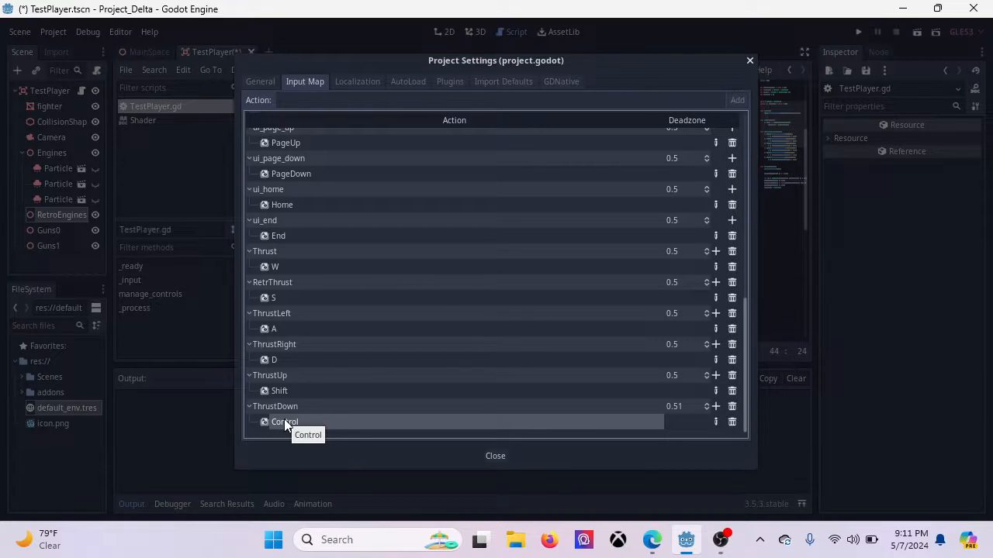
mouse_move(301, 407)
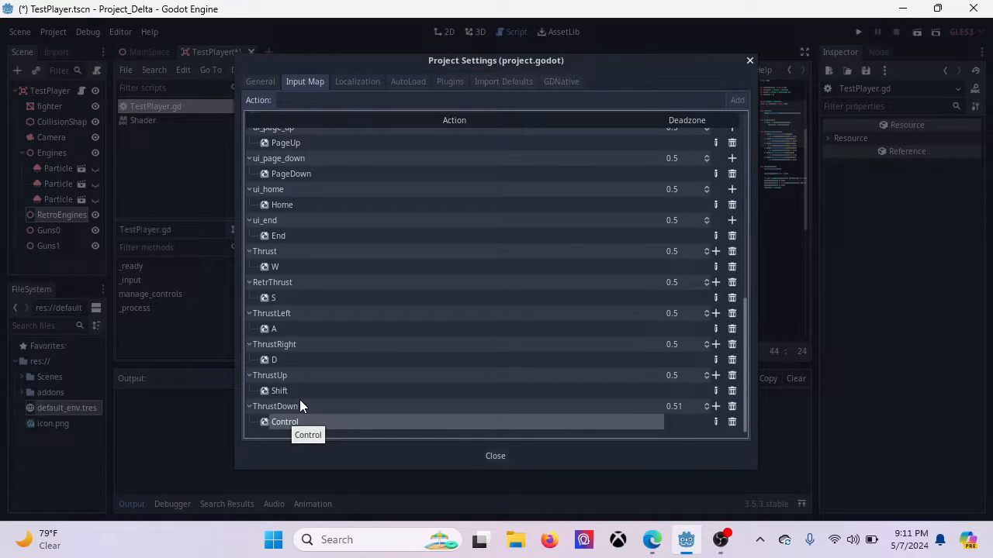
mouse_move(301, 403)
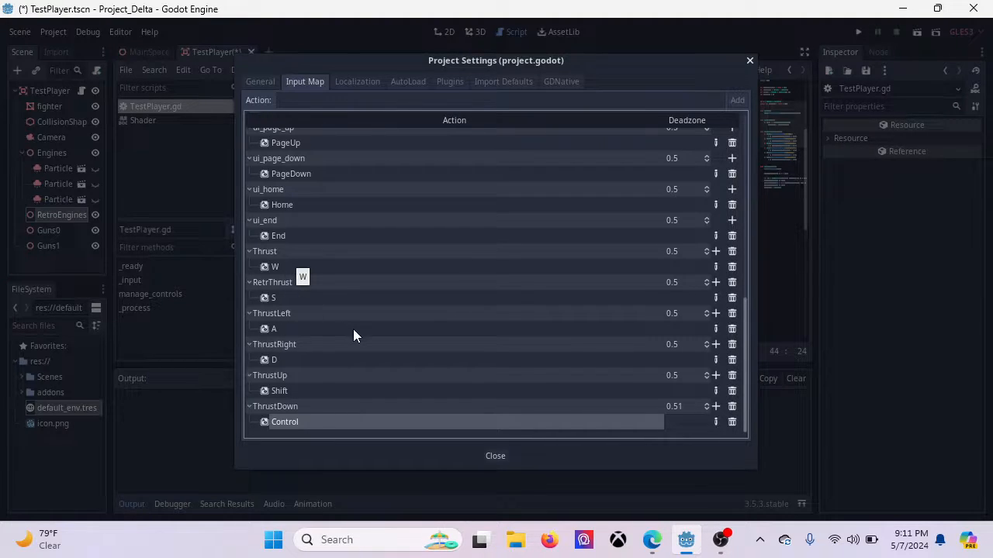
mouse_move(367, 360)
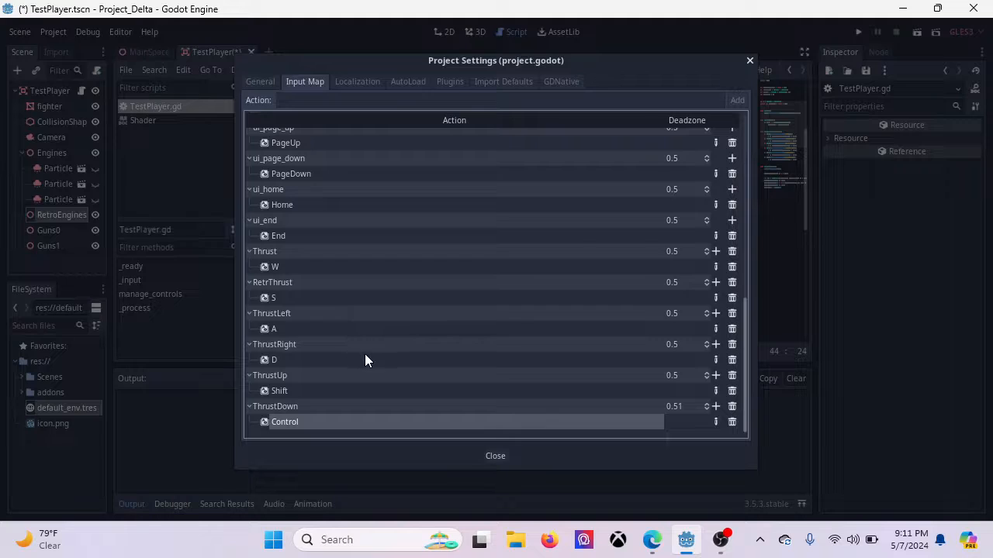
mouse_move(388, 397)
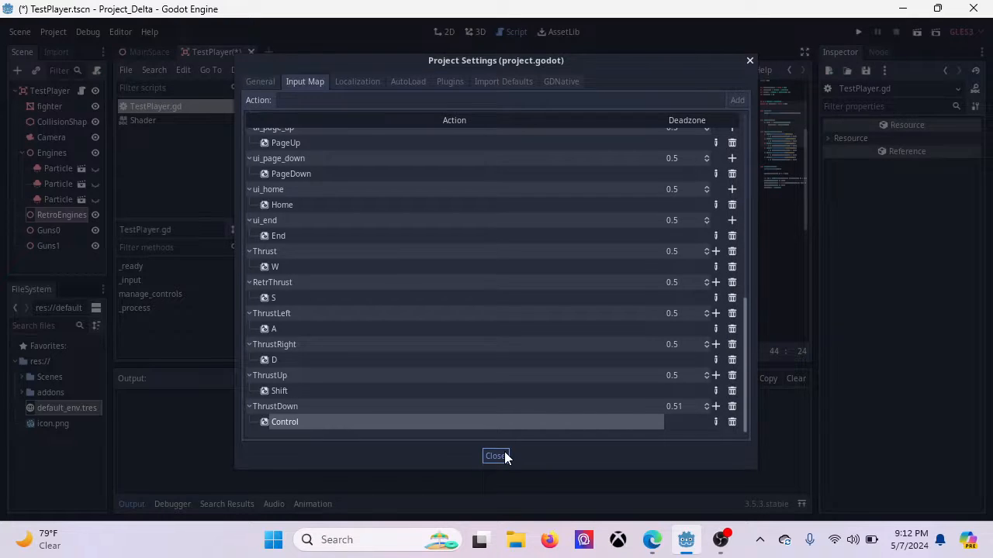
Step: Close Project Settings, show MainSpace with Earth in the 3D view, and play the scene
left_click(495, 456)
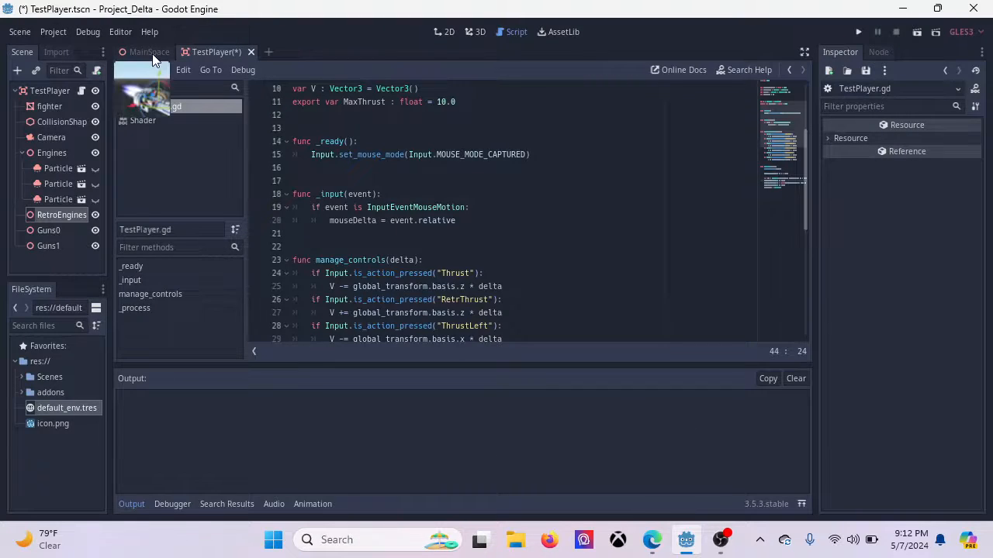
left_click(148, 52)
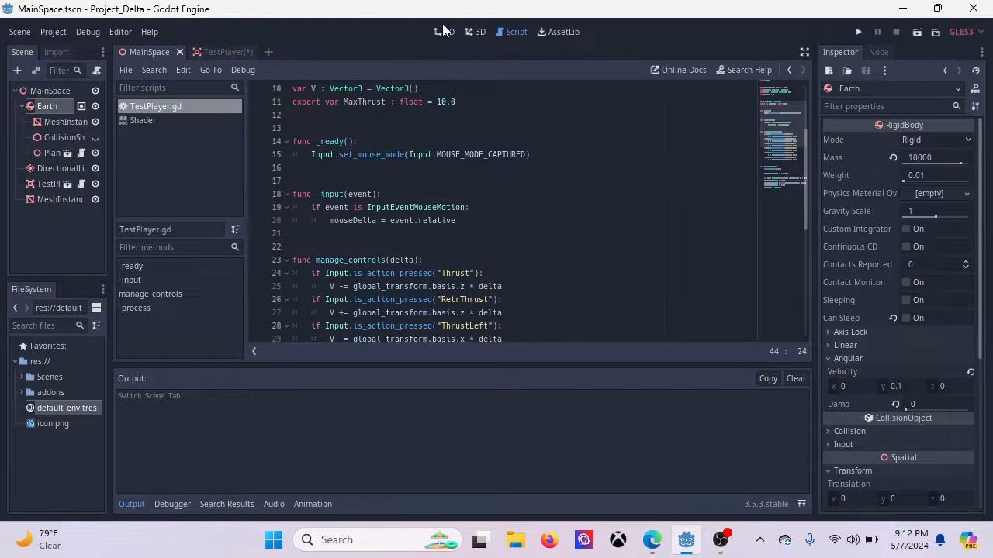
left_click(448, 32)
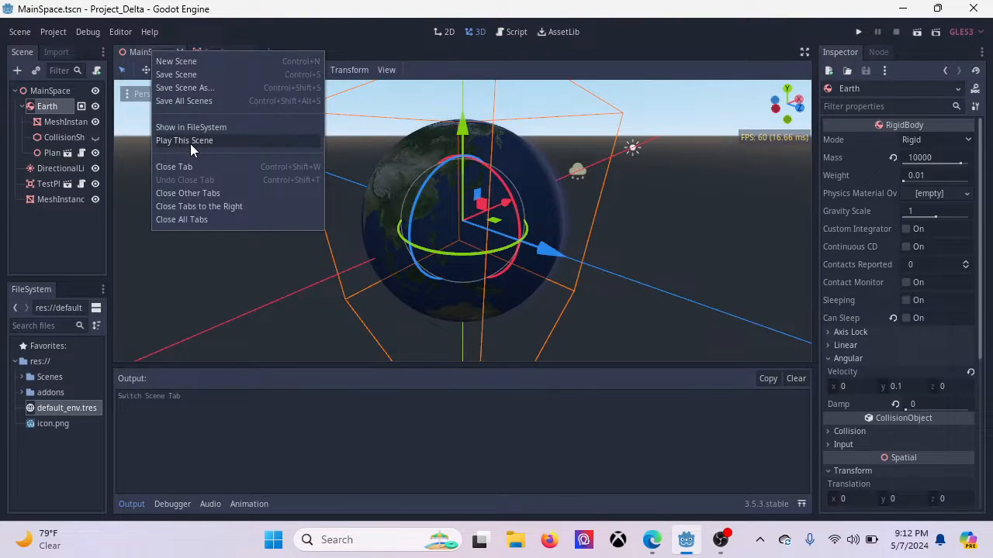
left_click(184, 141)
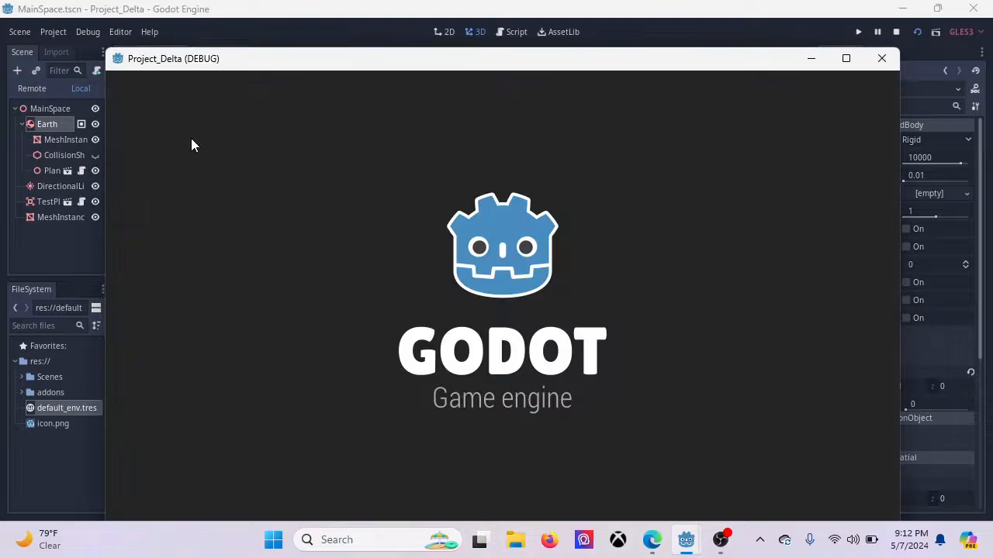